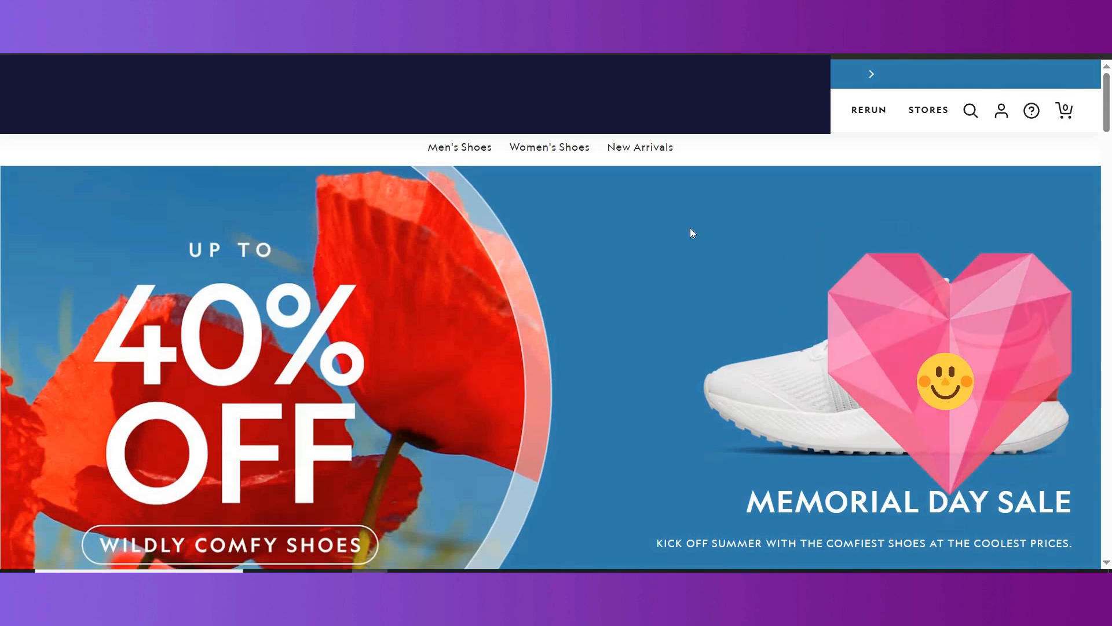
Launch the High-level logic vulnerability lab shop via ACCESS THE LAB after reading the description.
scroll(down, 3)
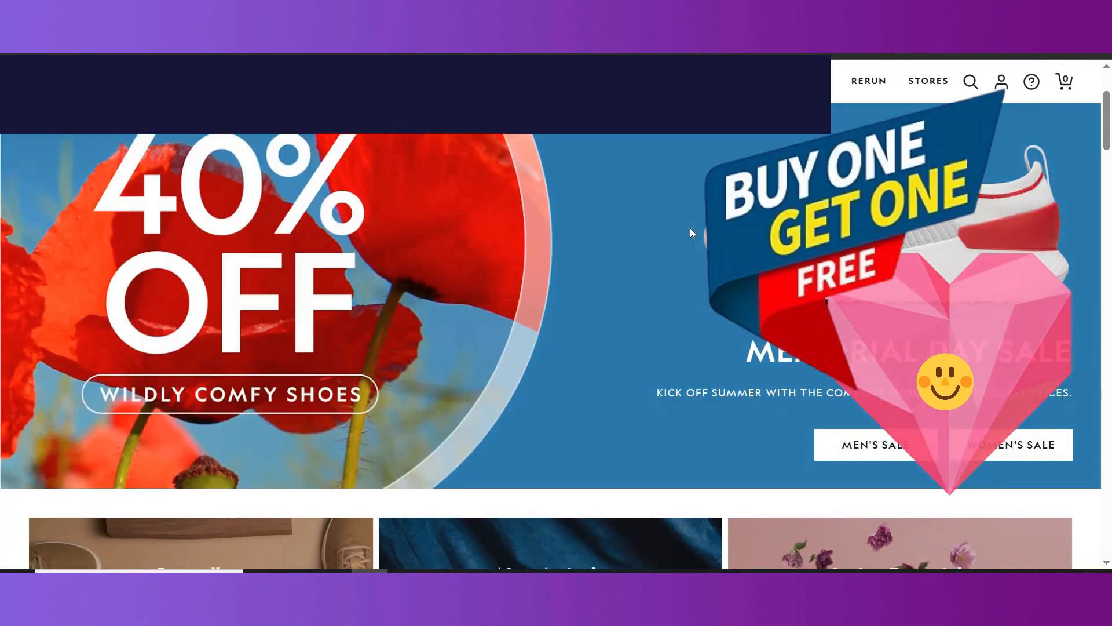
scroll(down, 3)
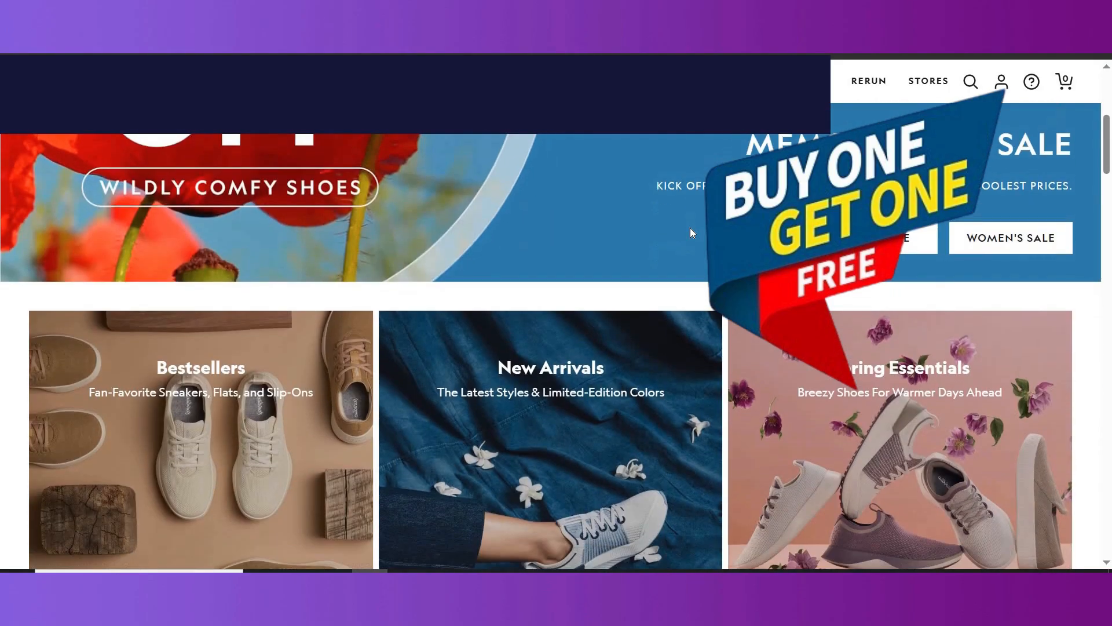
scroll(down, 3)
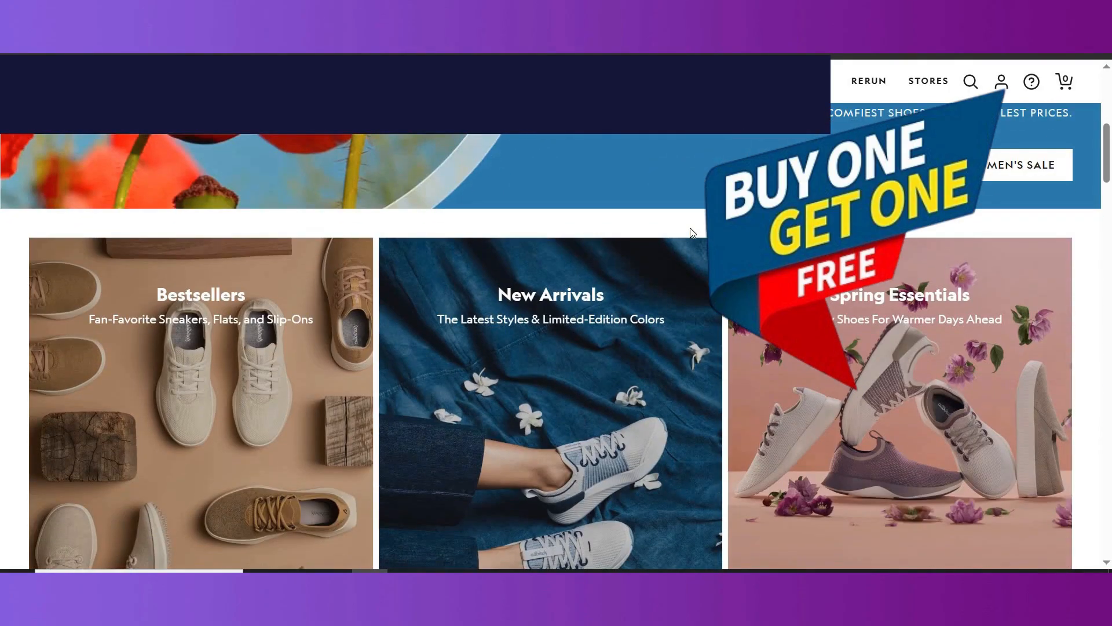
scroll(down, 3)
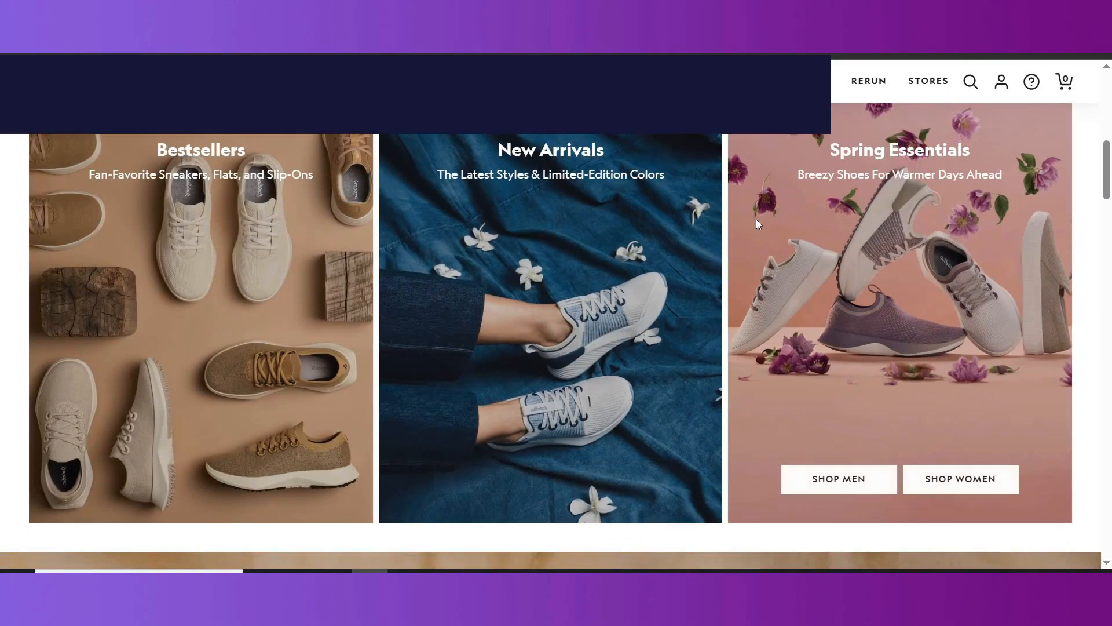
scroll(down, 3)
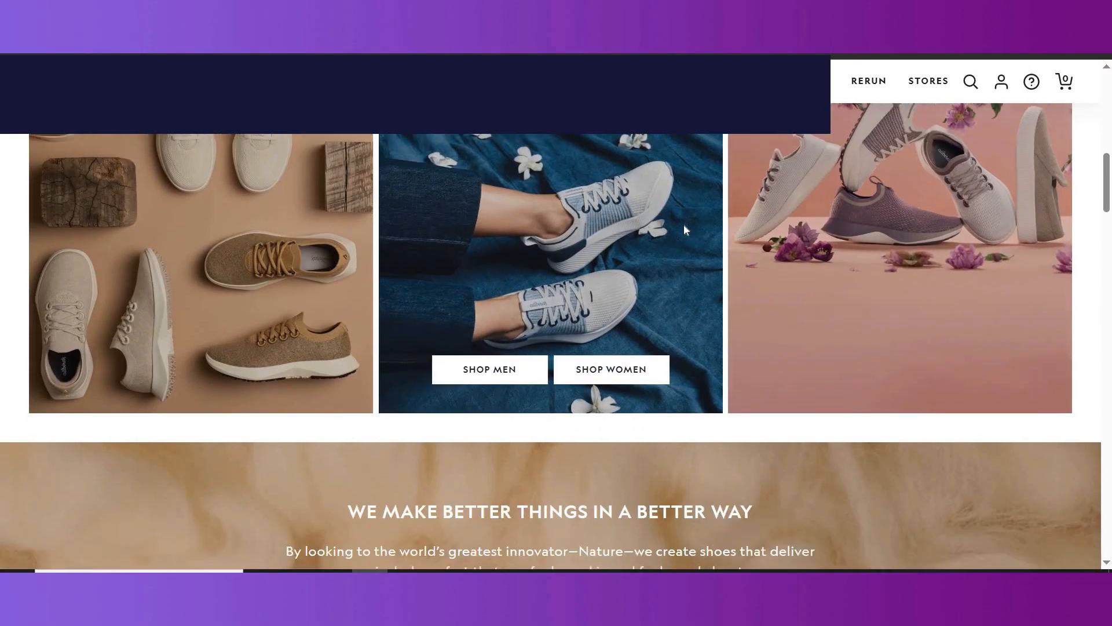
scroll(down, 3)
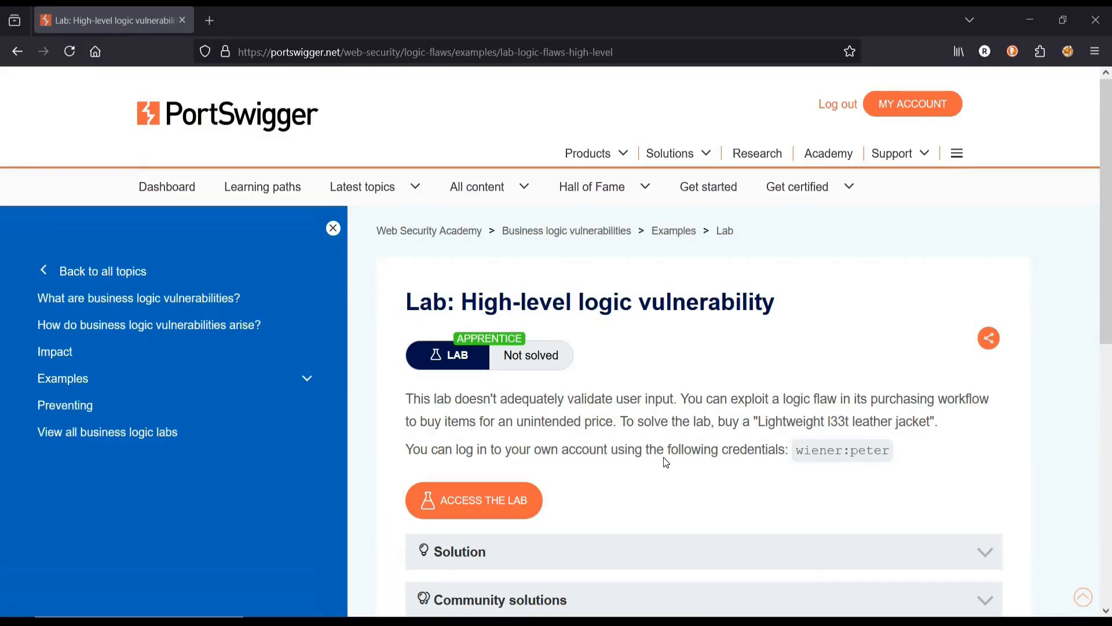
mouse_move(685, 482)
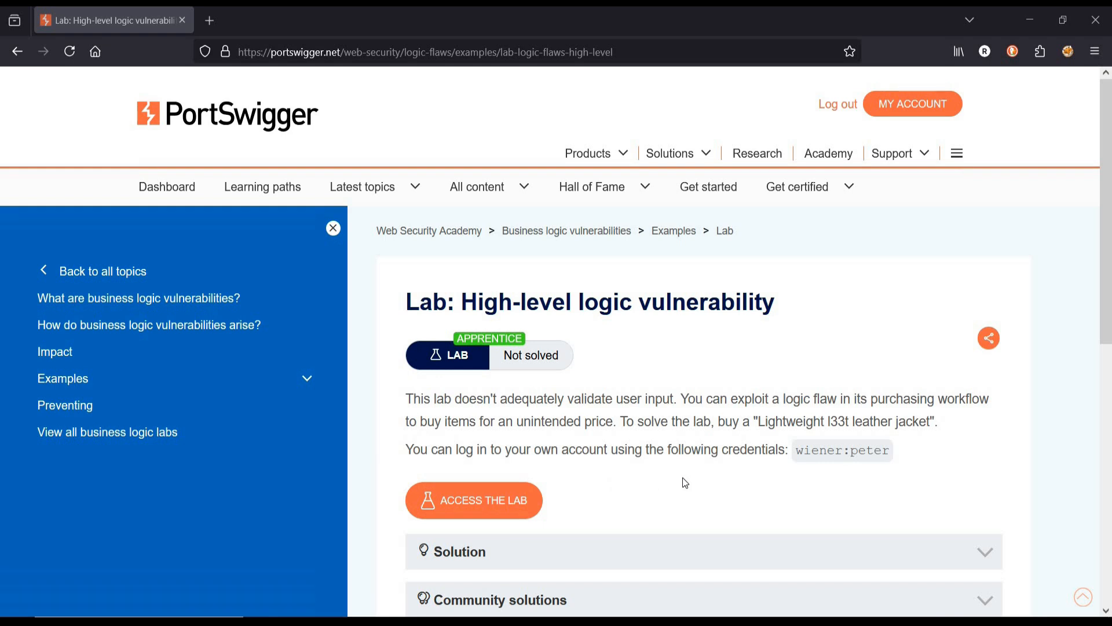
mouse_move(751, 479)
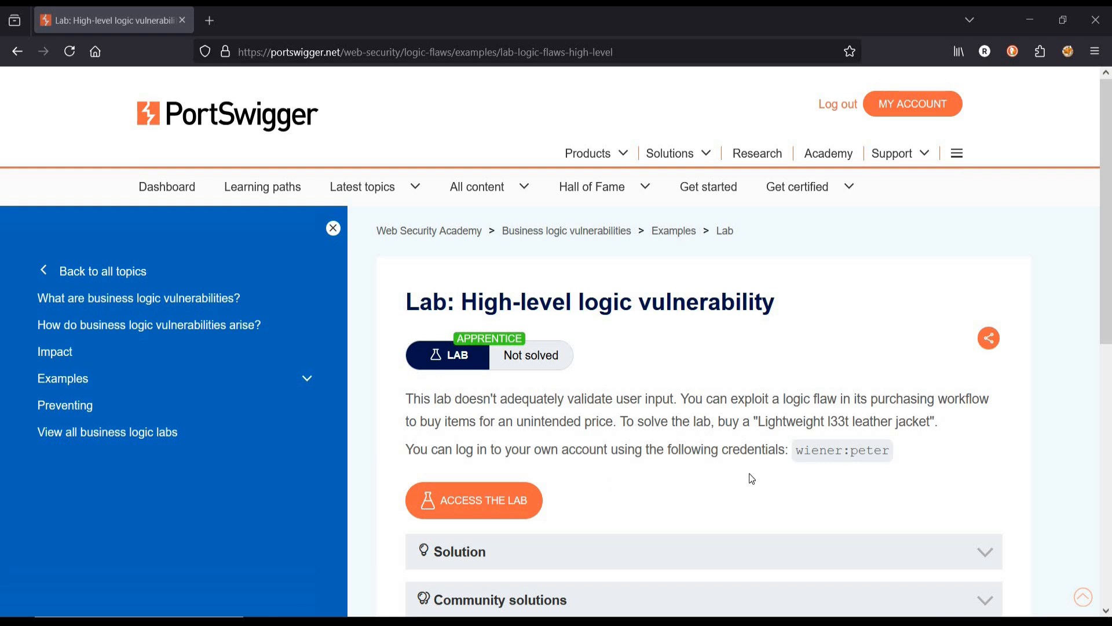
mouse_move(745, 491)
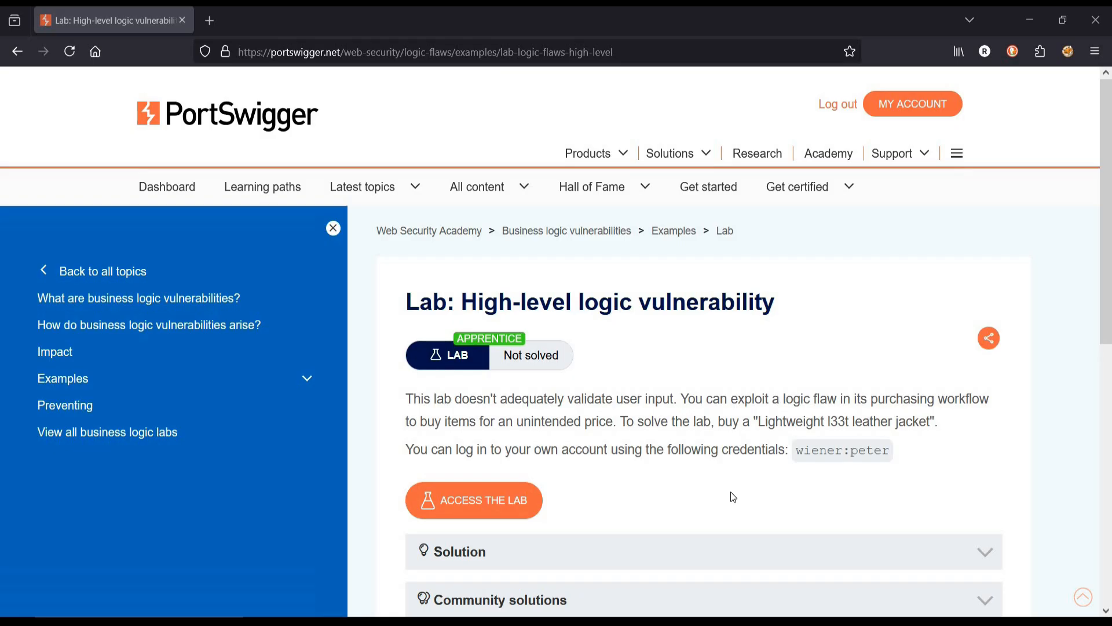
mouse_move(657, 515)
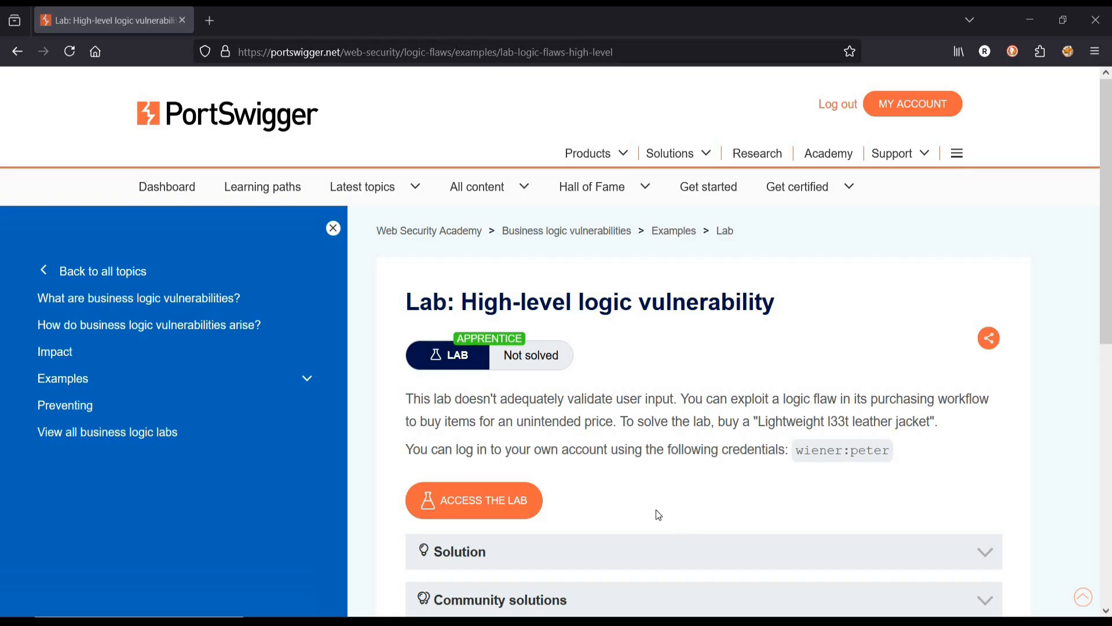
click(472, 499)
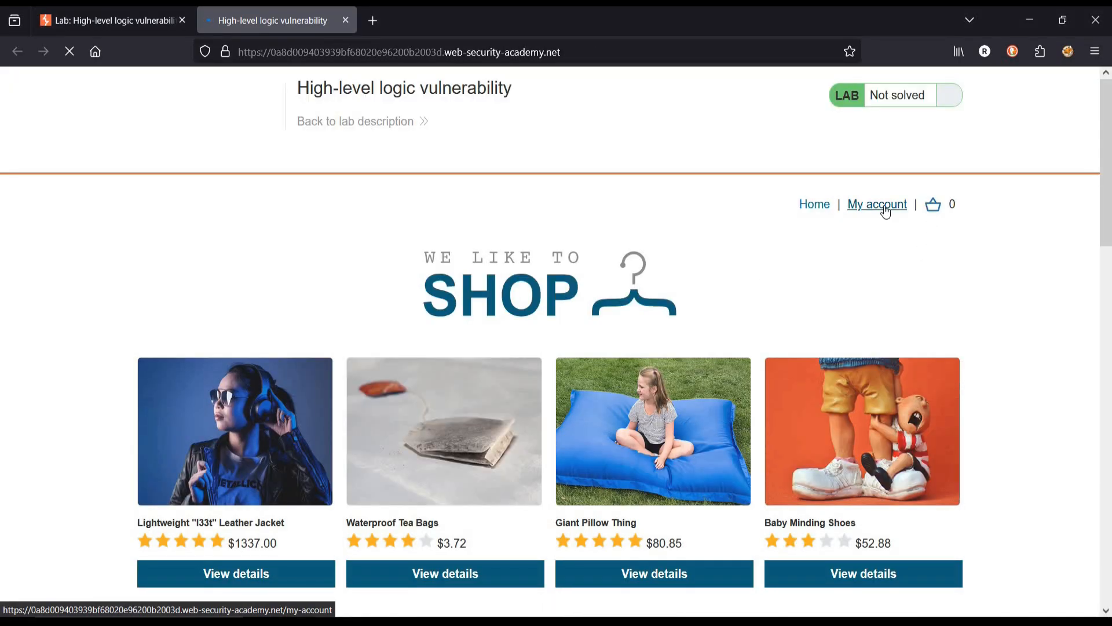
Log in as wiener via My account and highlight the $100.00 store credit.
click(877, 204)
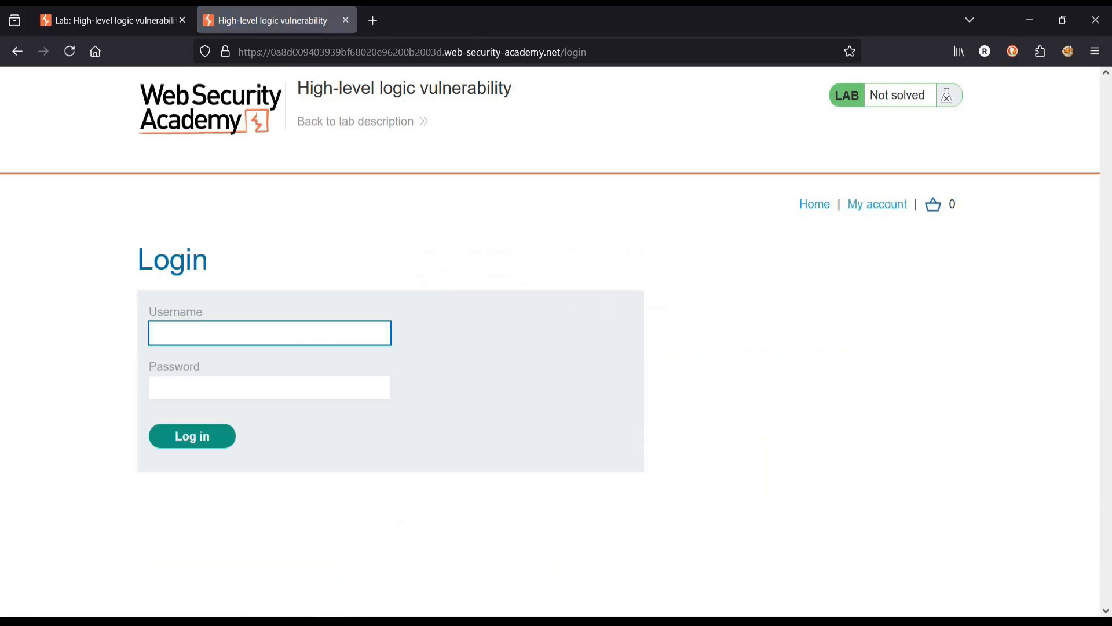
text(wiener)
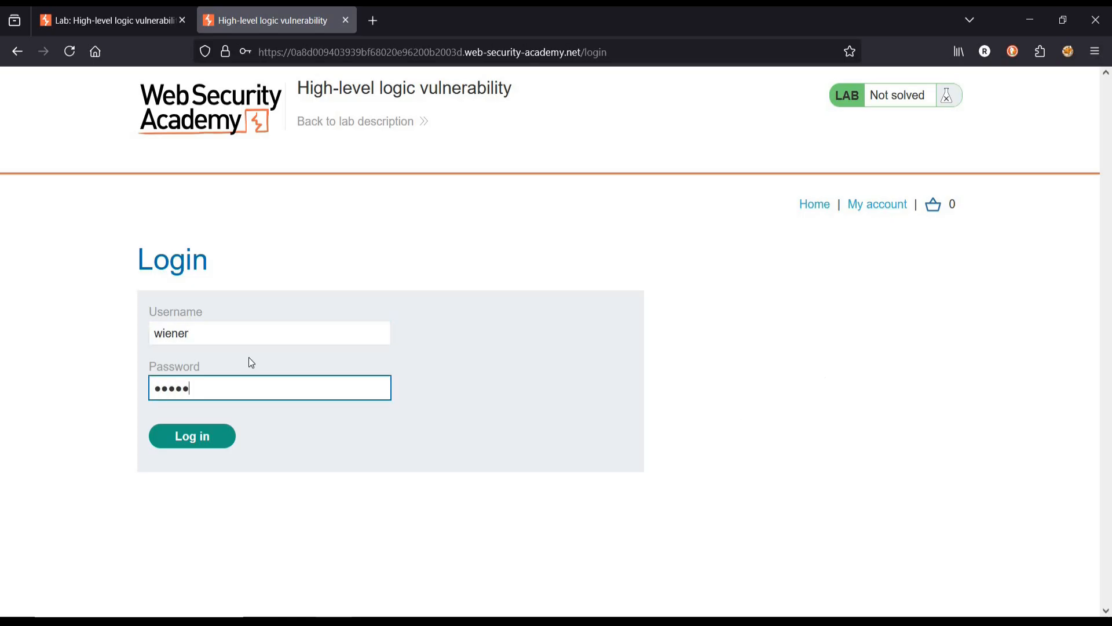
click(191, 435)
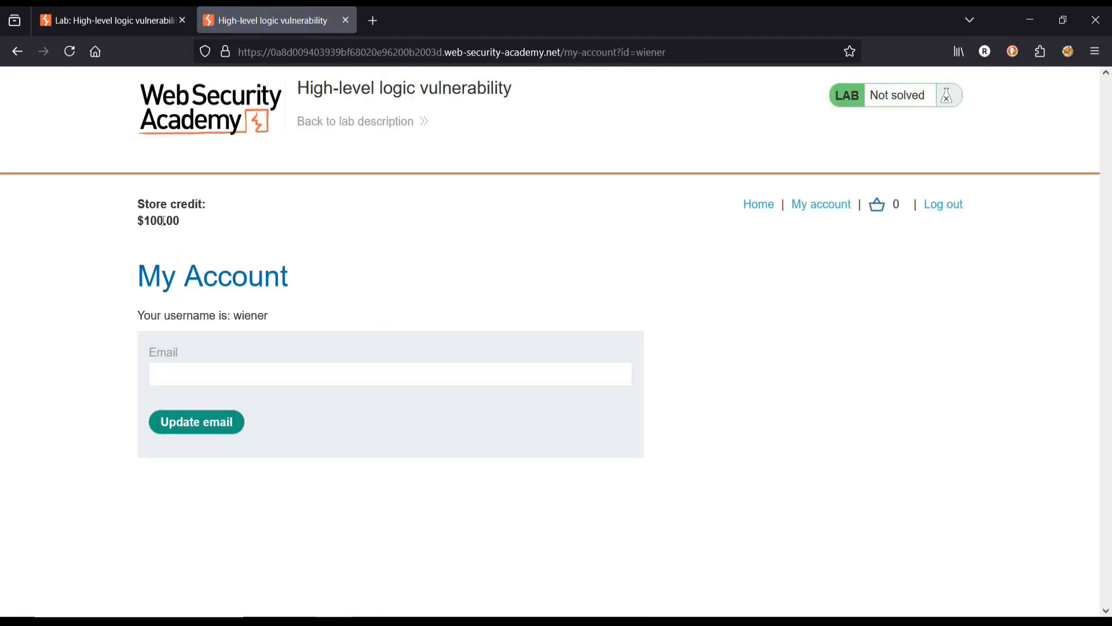
double_click(153, 220)
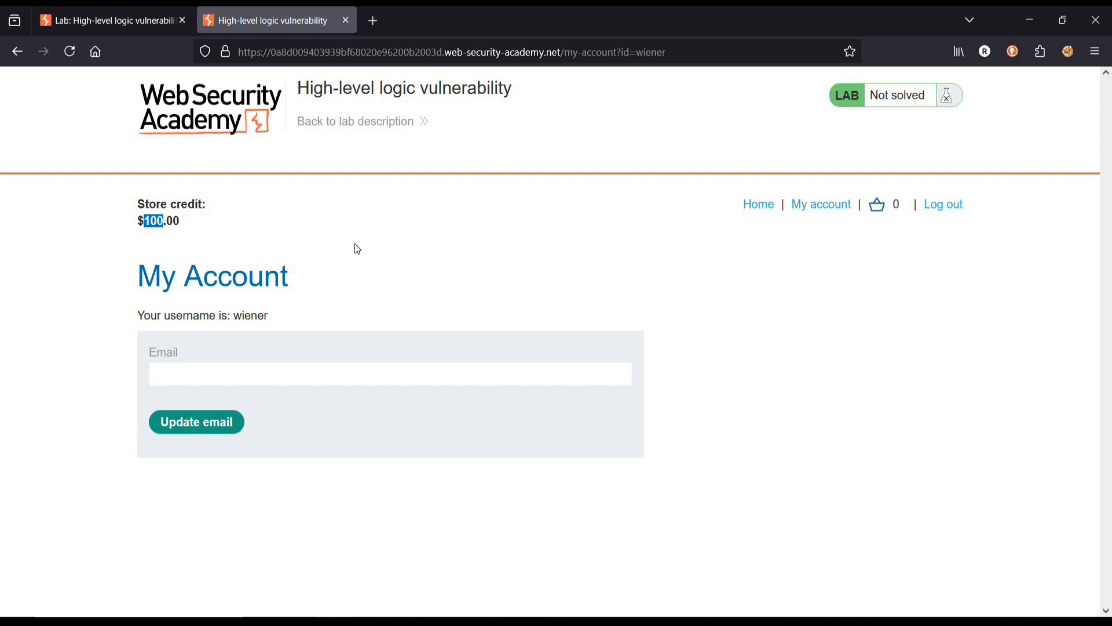
mouse_move(758, 204)
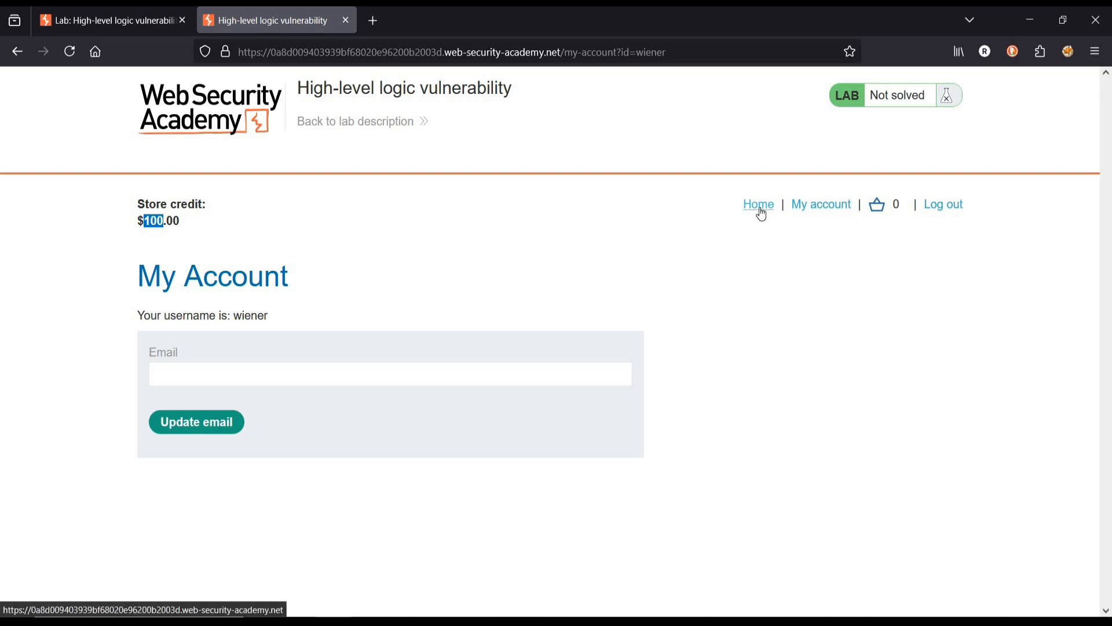
Return to the shop home page with browser traffic routed through Burp and browse the catalogue.
click(758, 204)
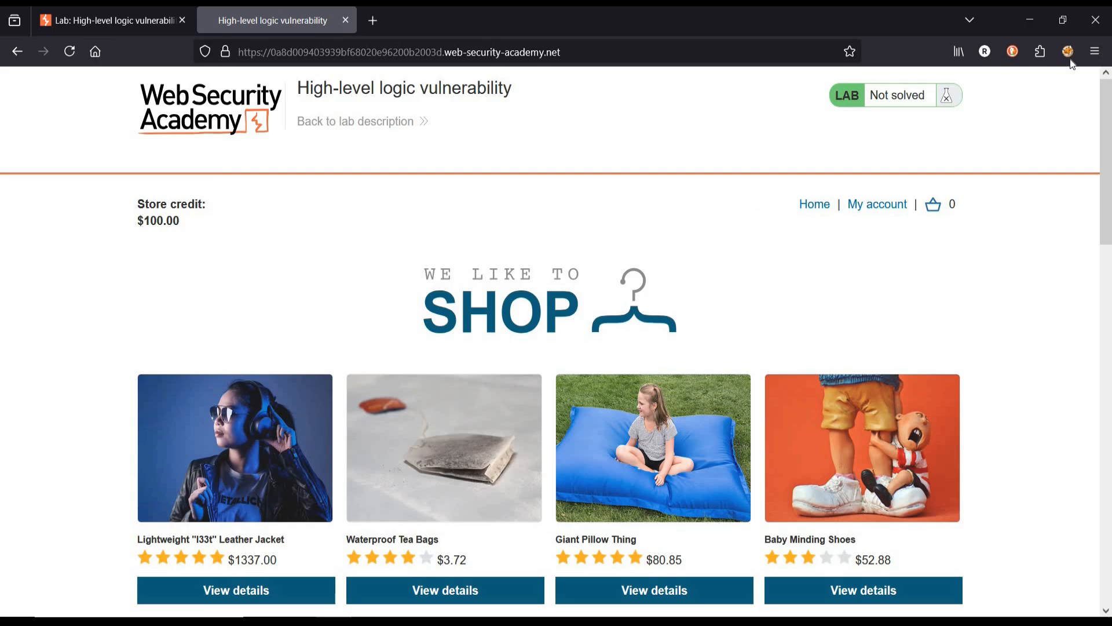
click(1067, 51)
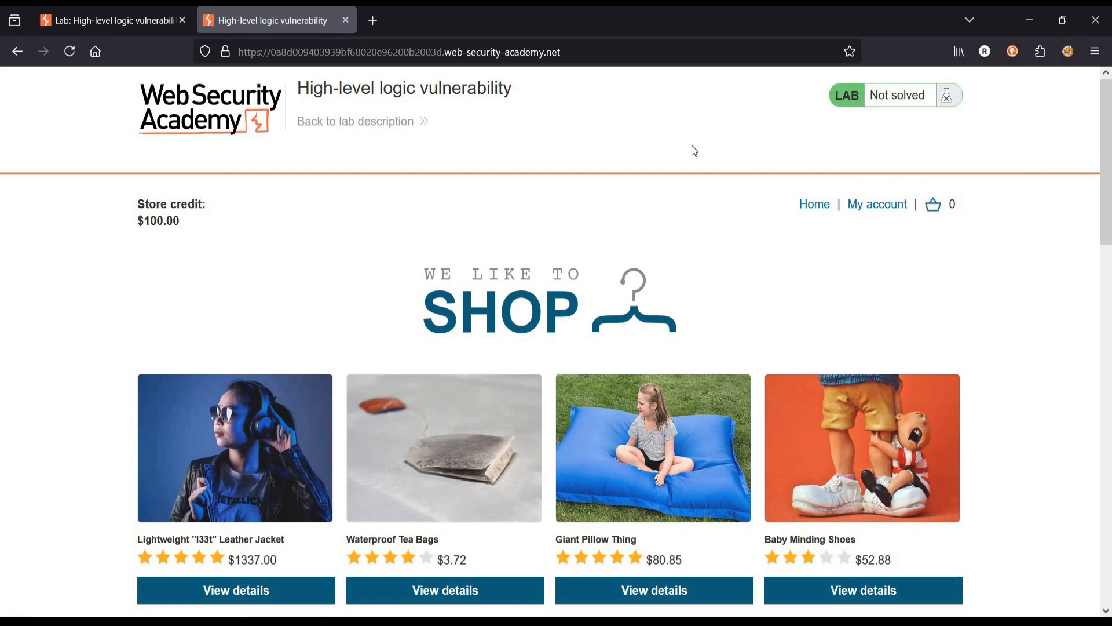
mouse_move(236, 125)
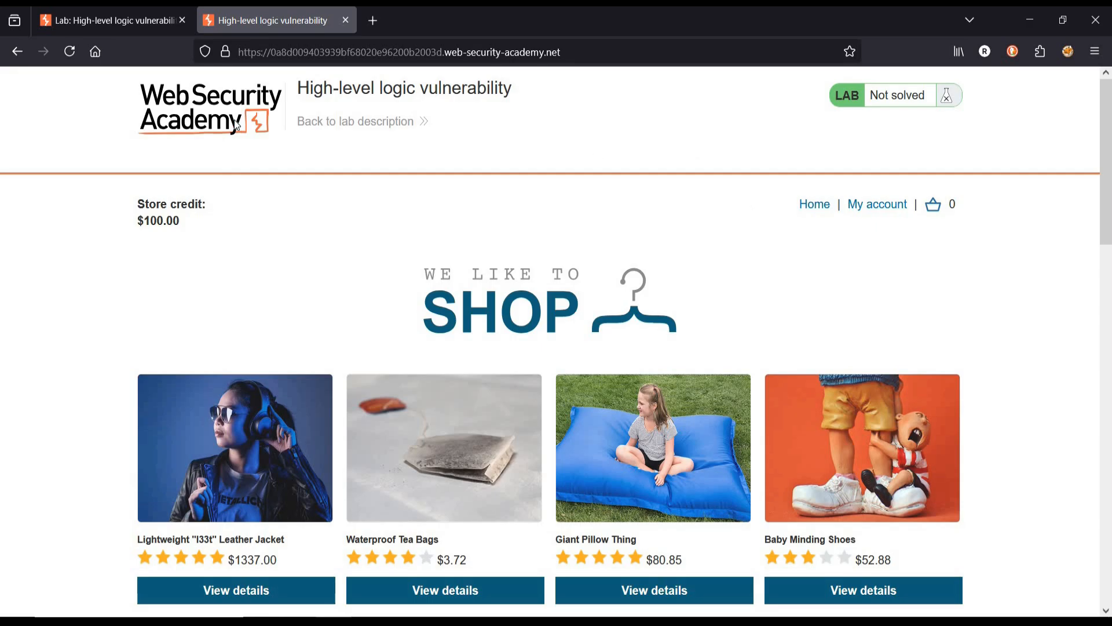
mouse_move(653, 198)
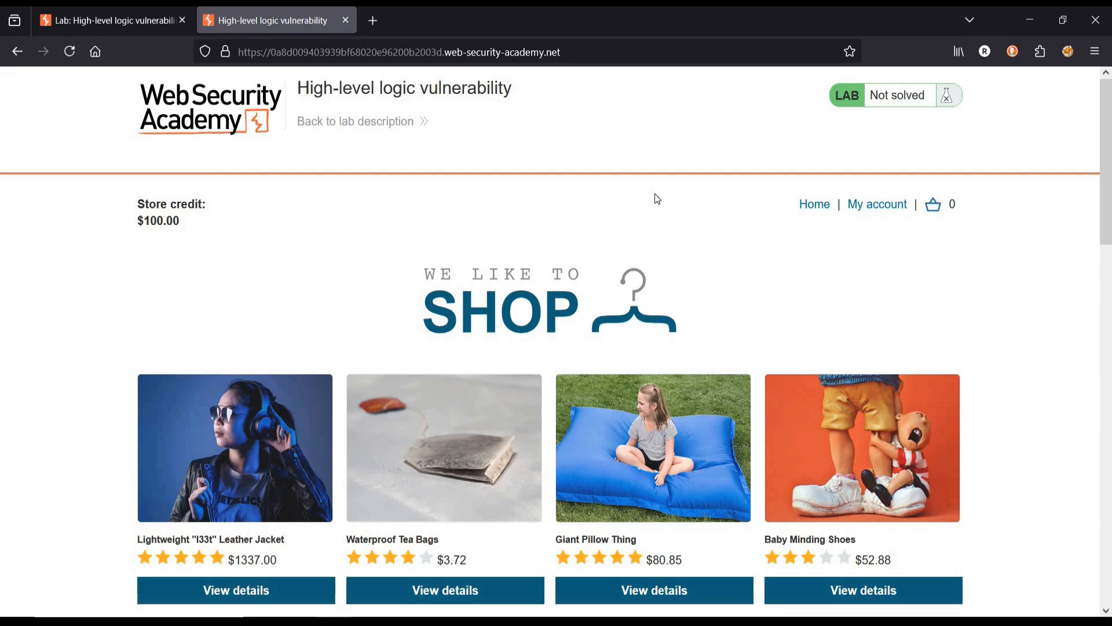
scroll(down, 3)
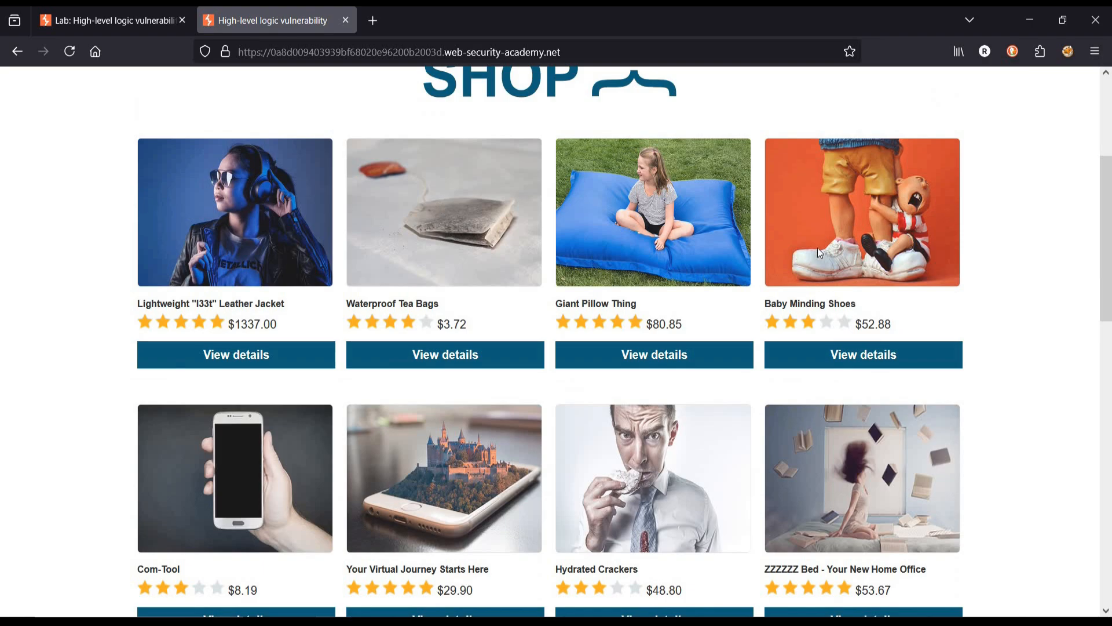
mouse_move(841, 279)
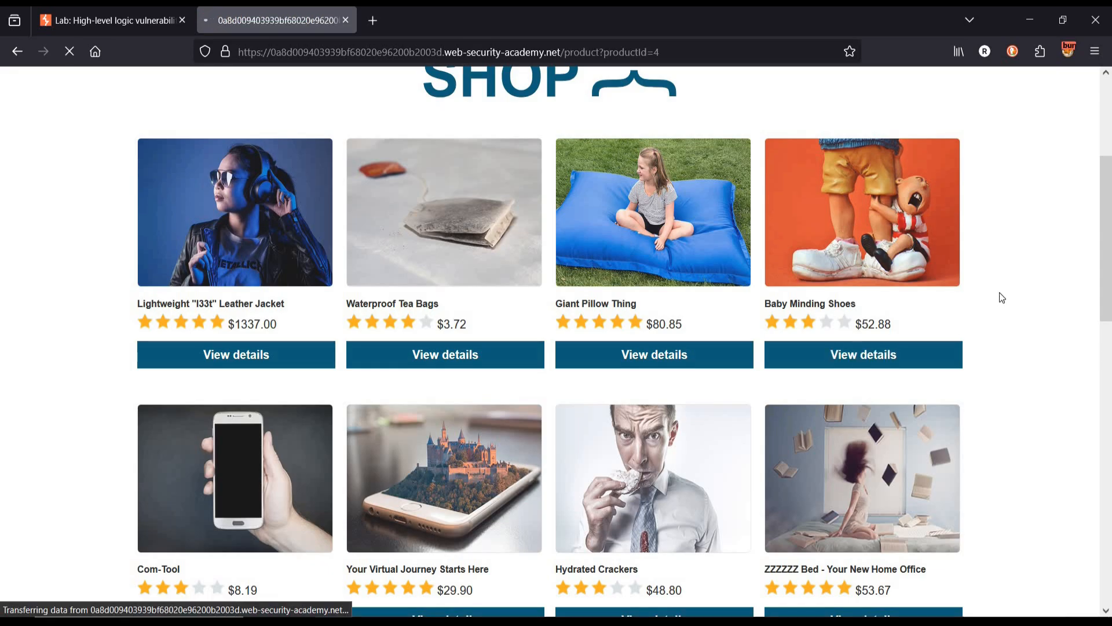
Add one pair of Baby Minding Shoes ($52.88) to the cart and view the cart.
click(862, 355)
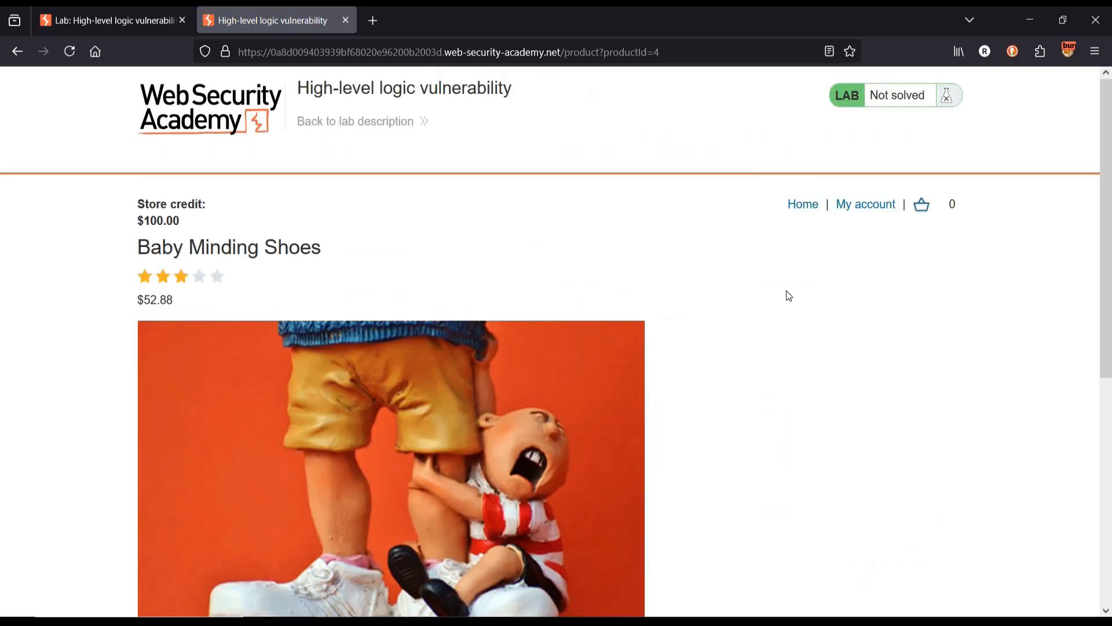
scroll(down, 3)
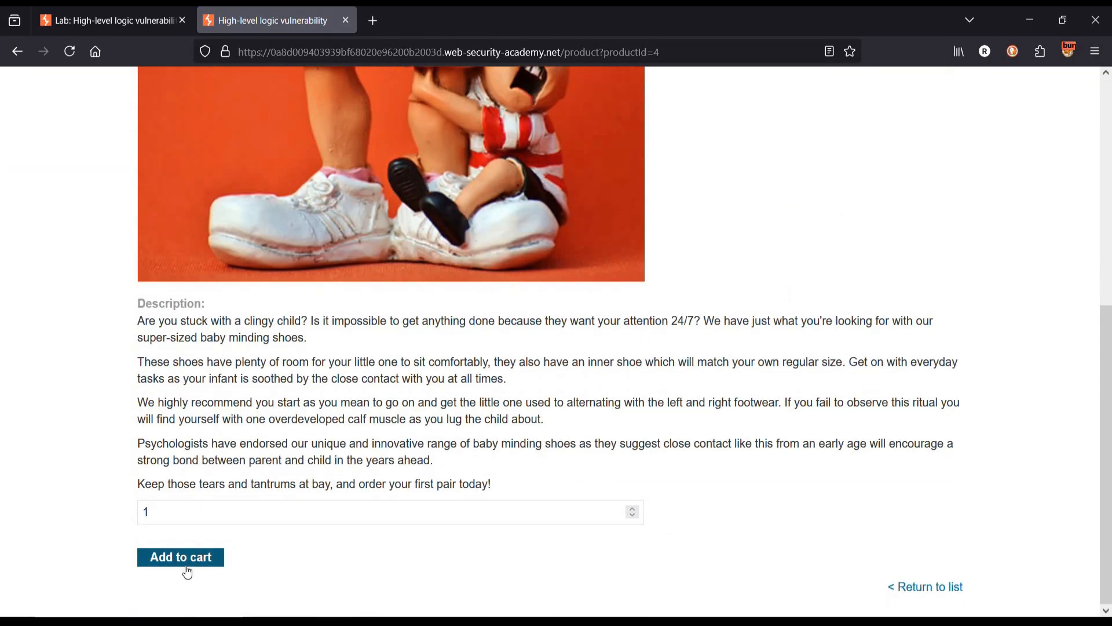
click(180, 556)
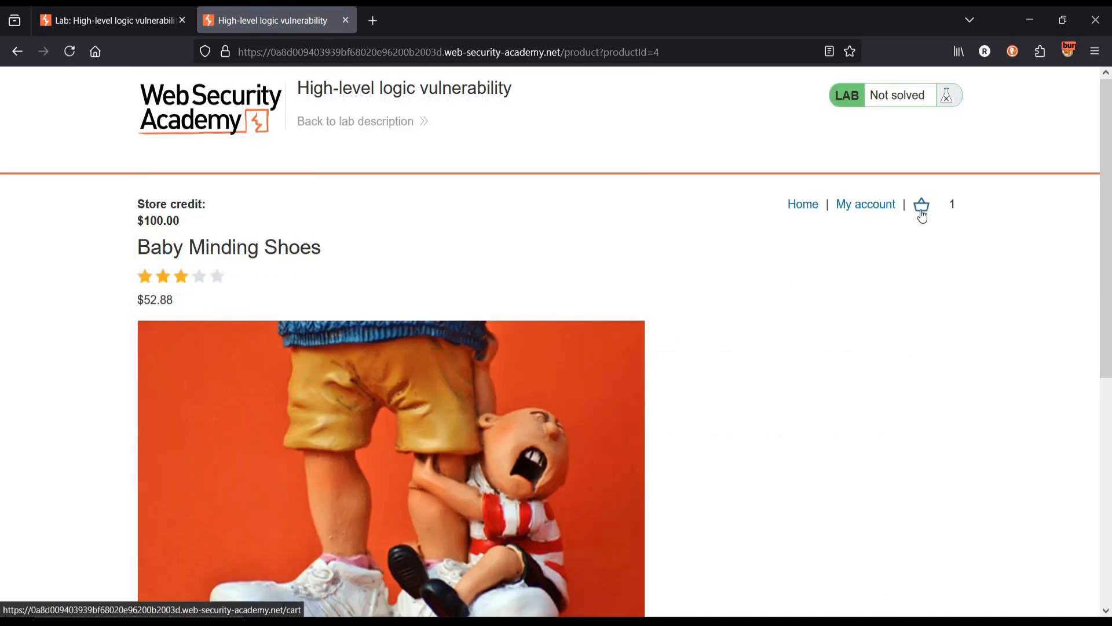
click(922, 204)
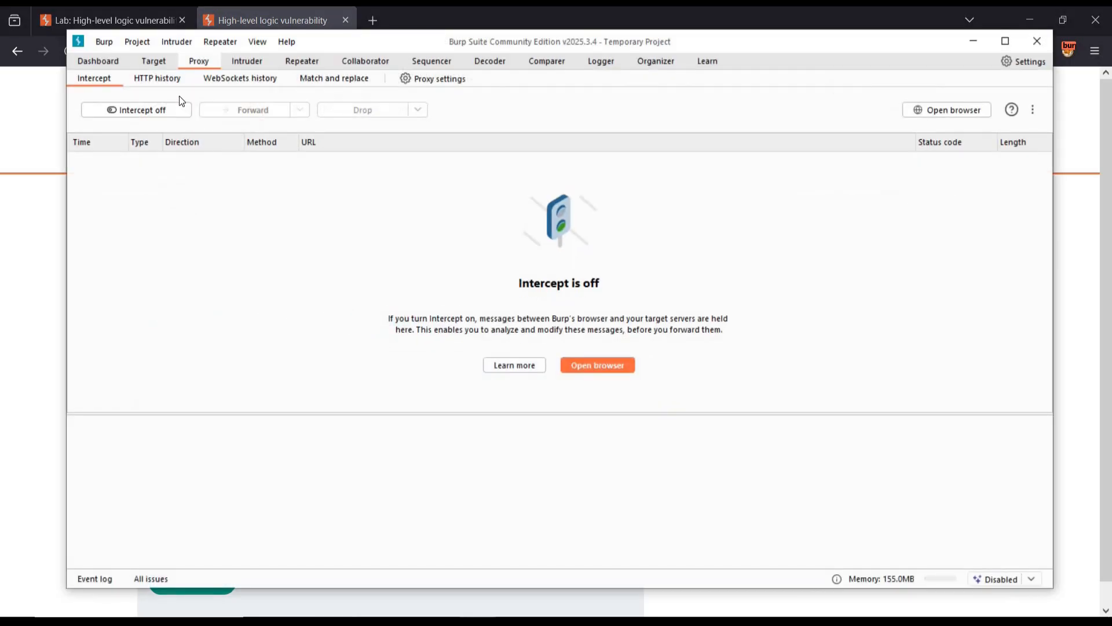
Send the captured POST /cart add-to-cart request from Proxy HTTP history to Repeater.
click(156, 78)
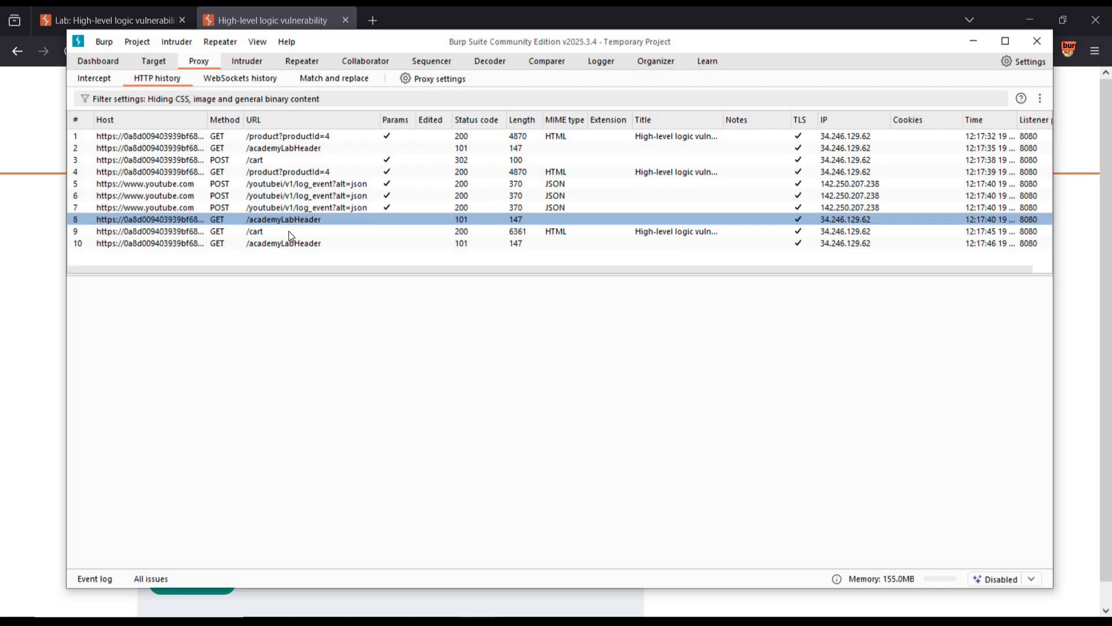
click(284, 232)
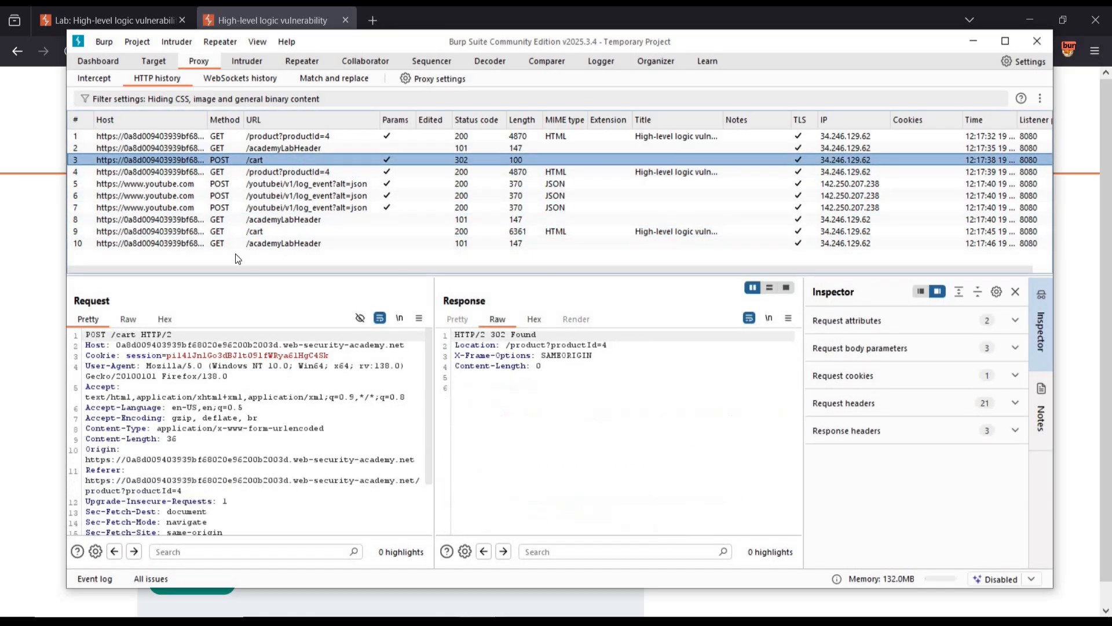
scroll(down, 3)
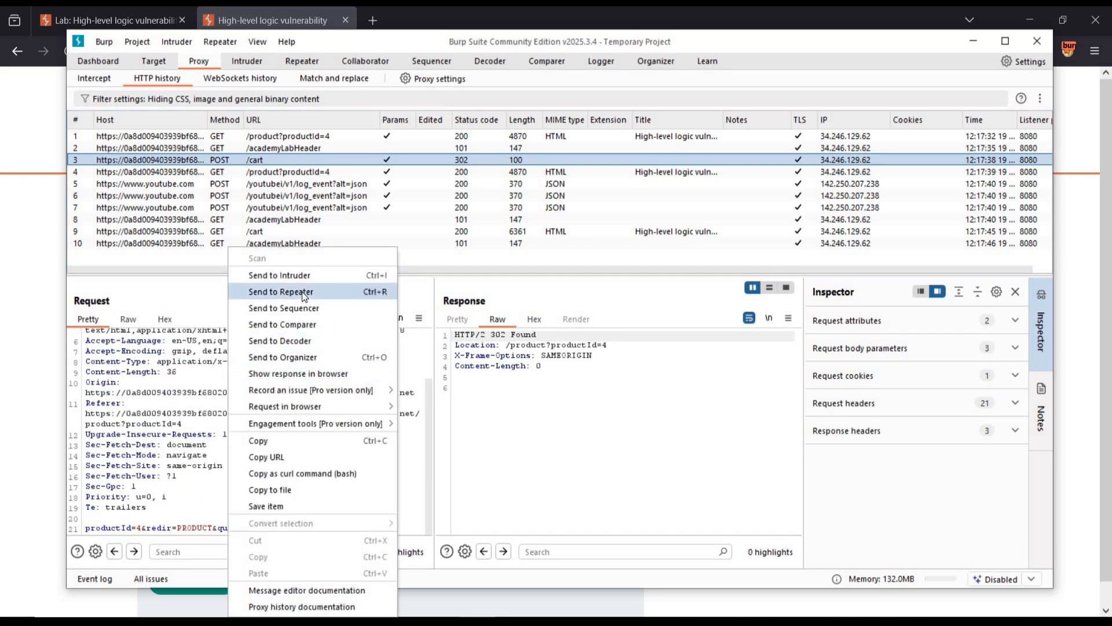
click(280, 292)
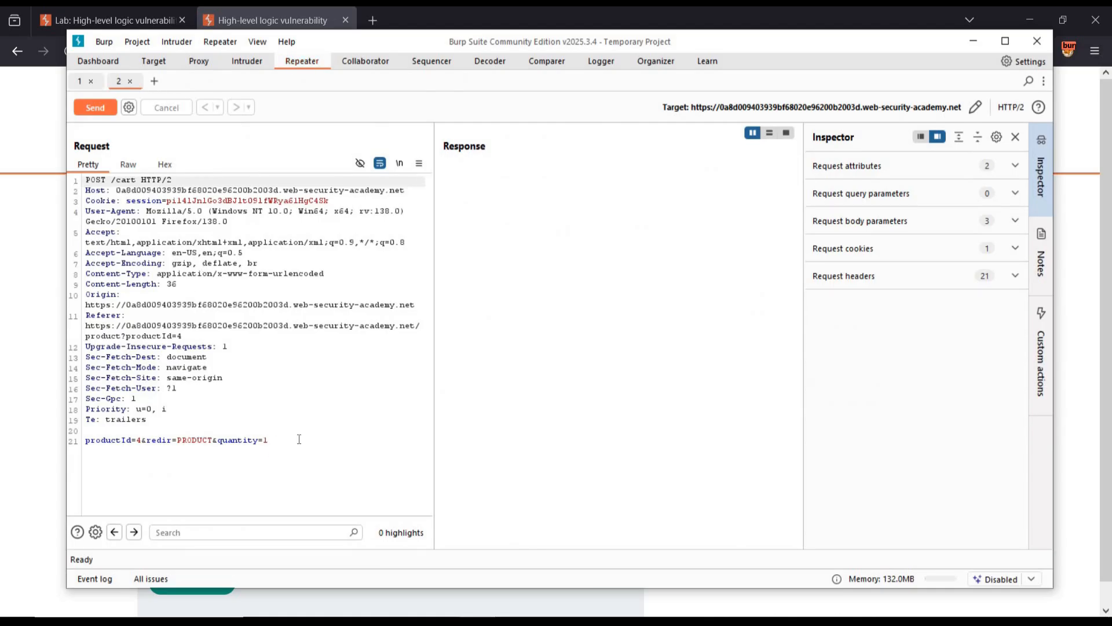
mouse_move(70, 339)
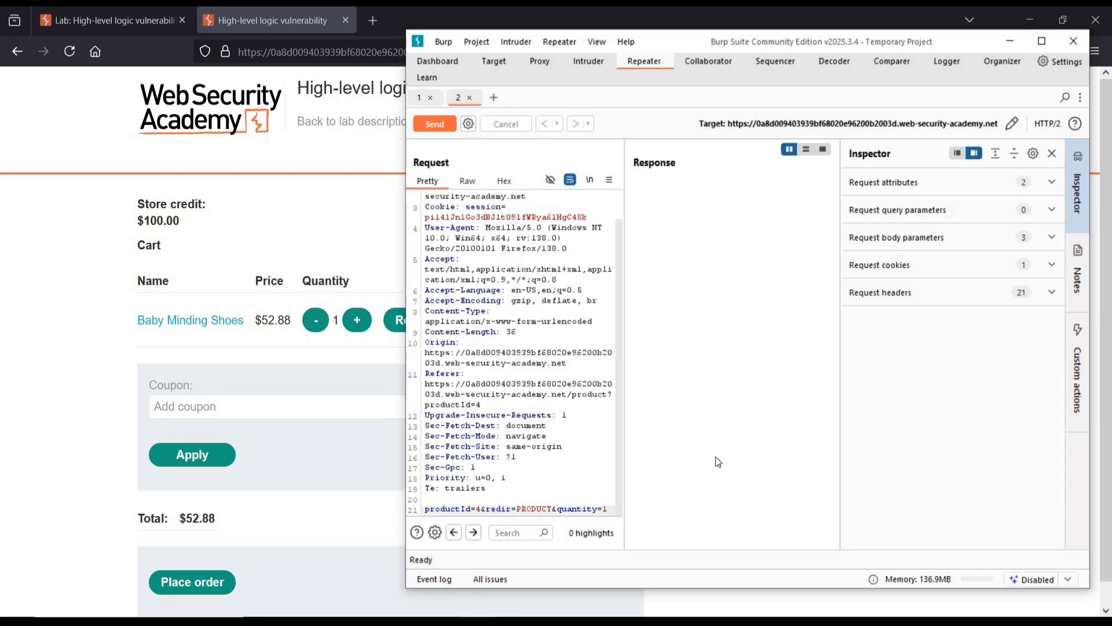
Resend the add-to-cart request with quantity=-10 and go back to the shop's cart page.
click(607, 509)
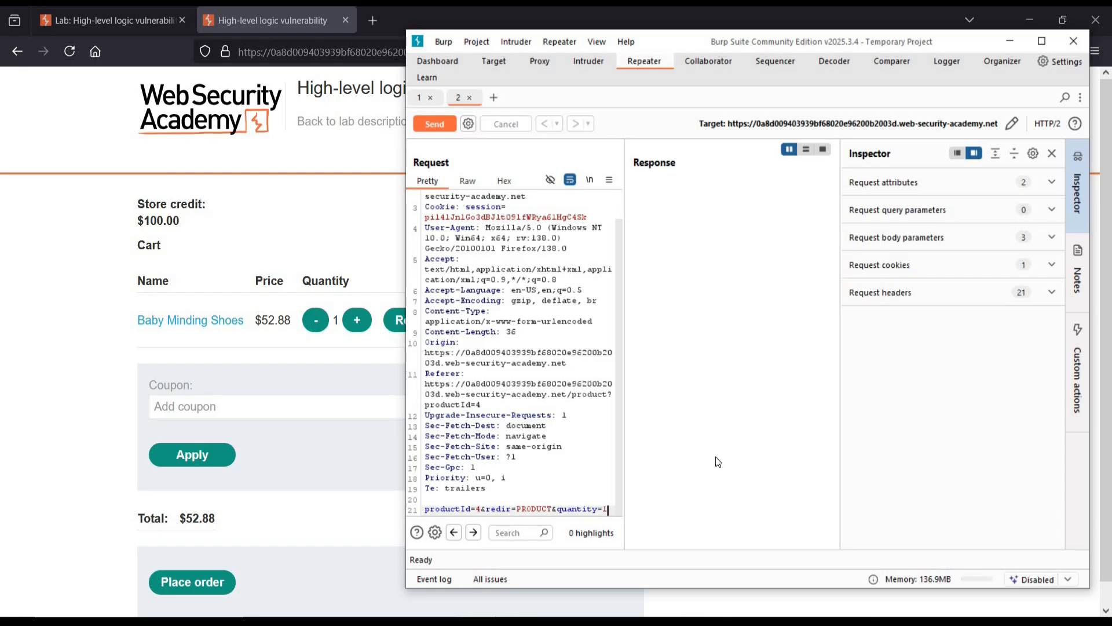
key(Backspace)
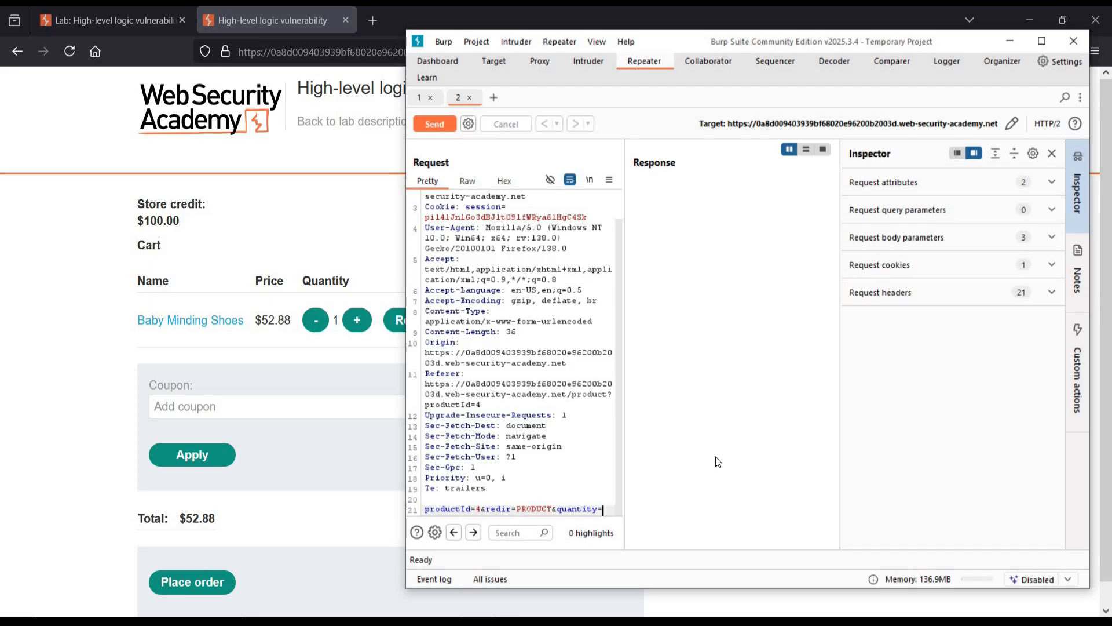
text(-10)
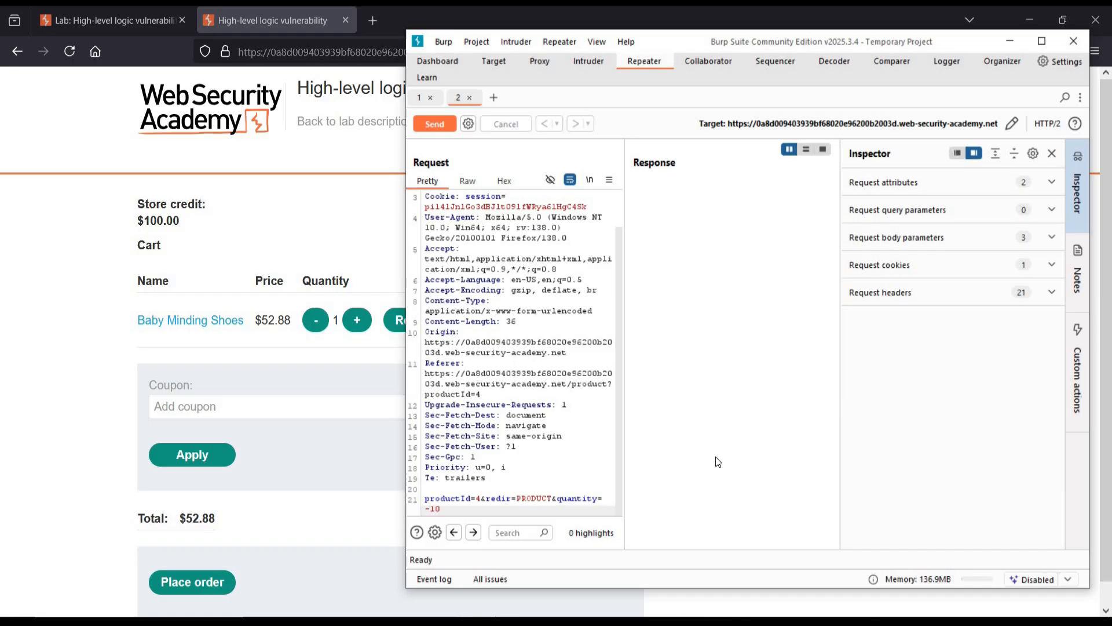
mouse_move(471, 86)
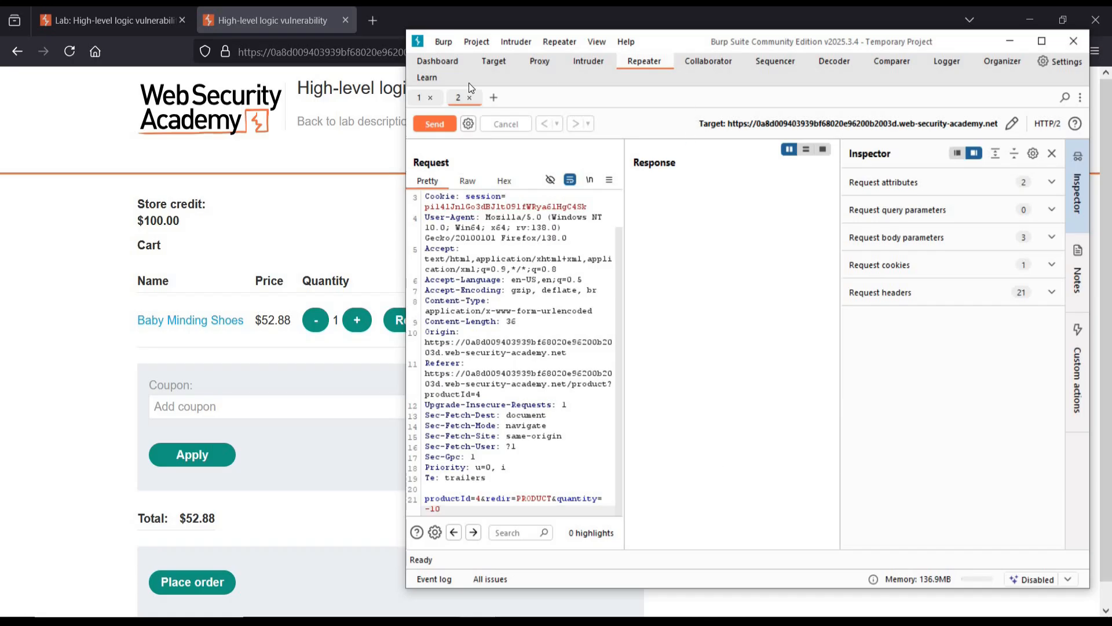
click(433, 124)
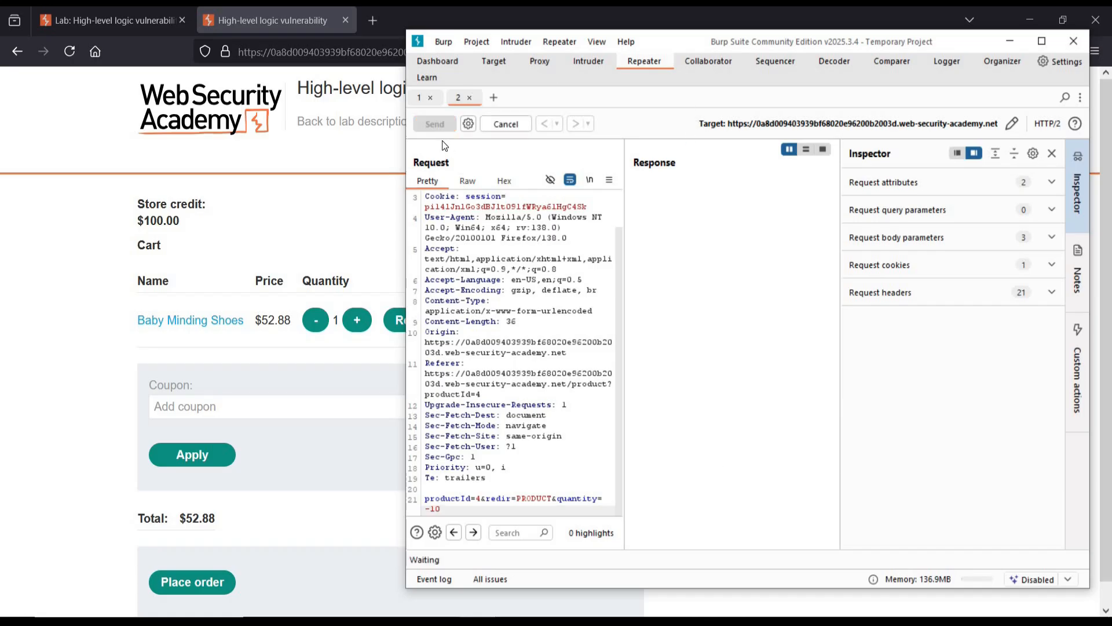
click(434, 124)
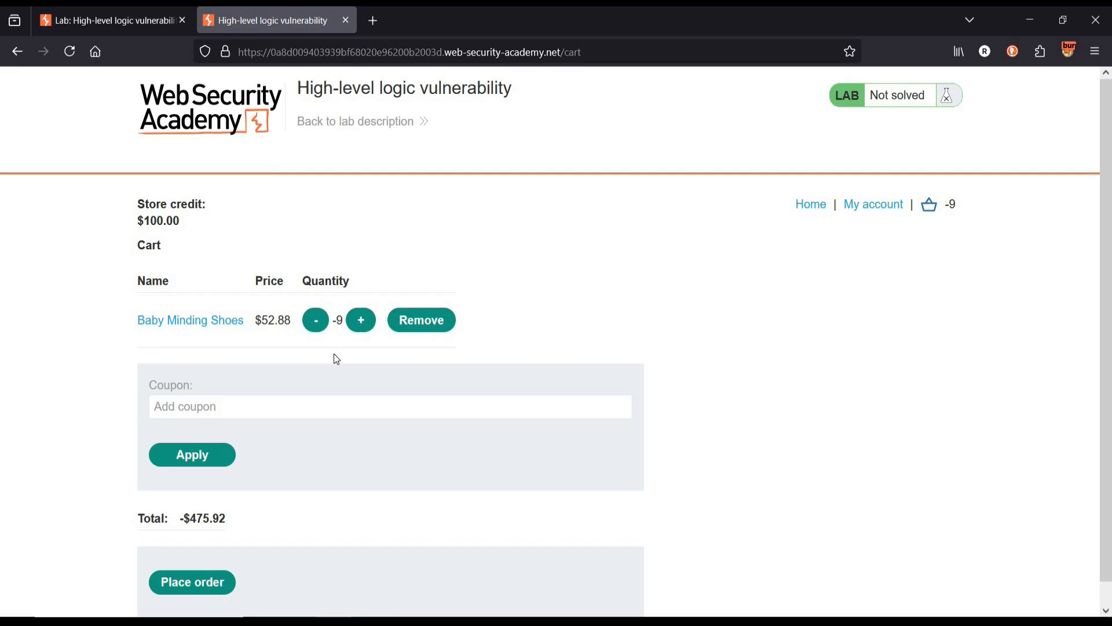
mouse_move(239, 524)
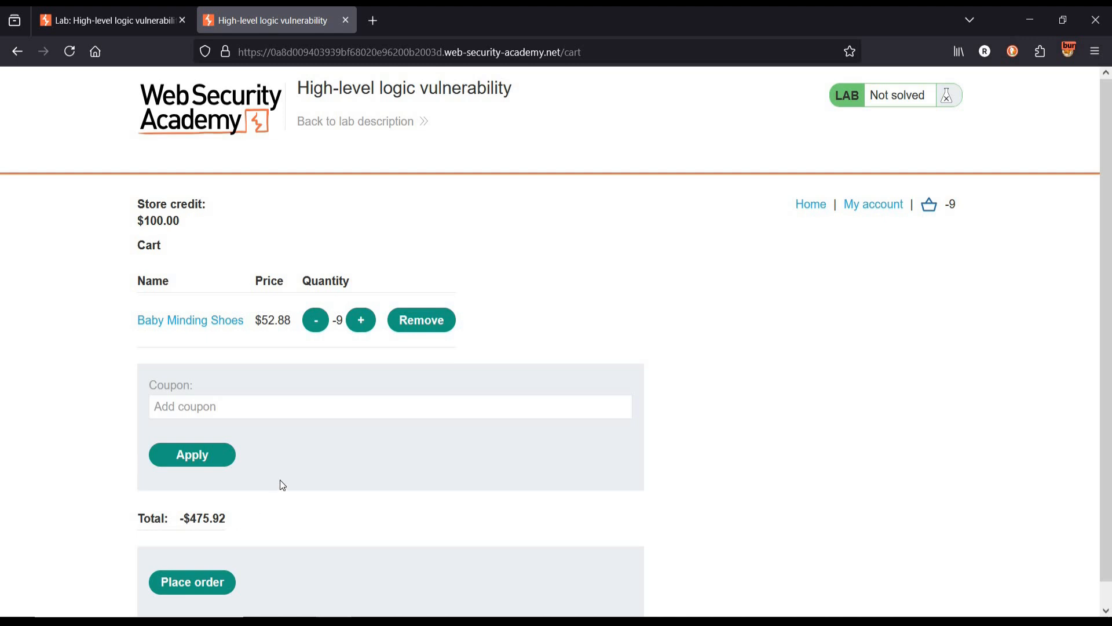
mouse_move(811, 204)
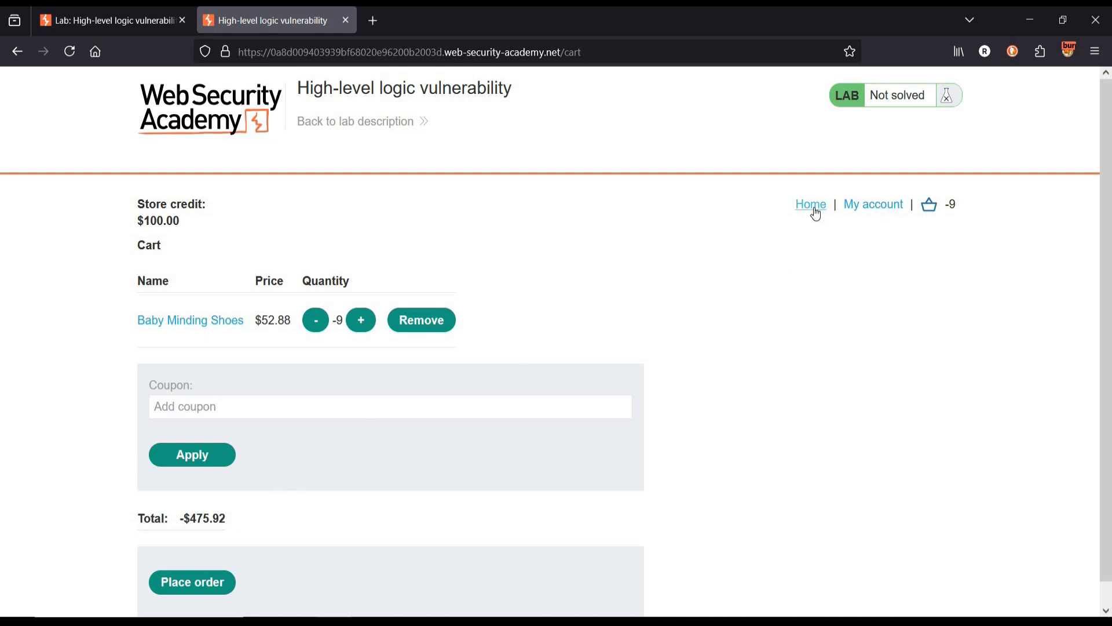
Add the Lightweight l33t Leather Jacket to the cart beside the -9 shoes, totalling $861.08.
click(810, 204)
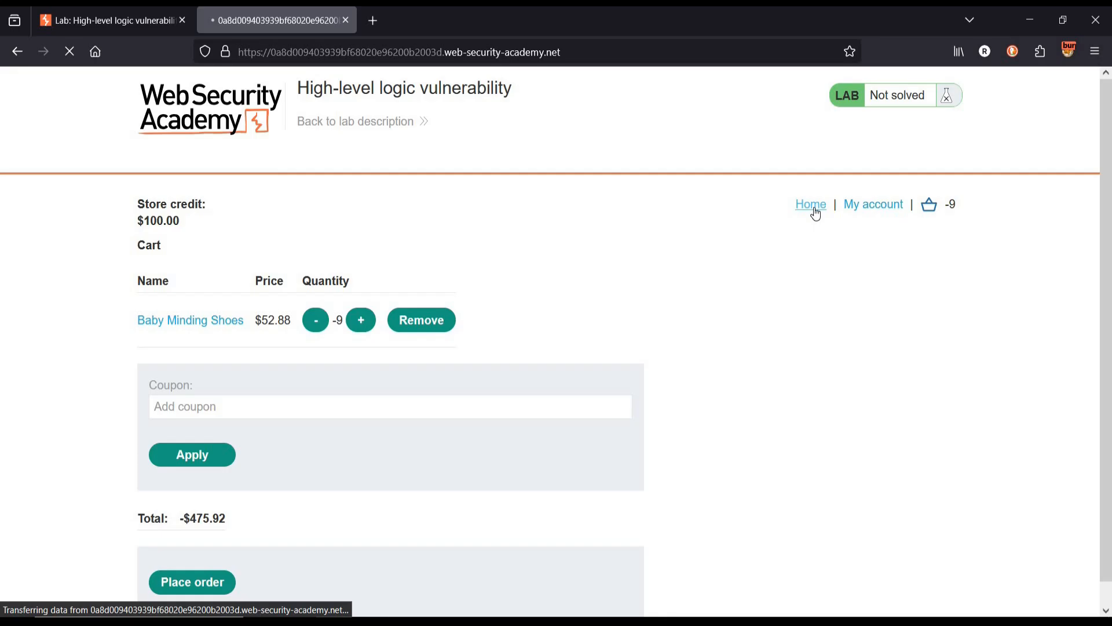
click(810, 204)
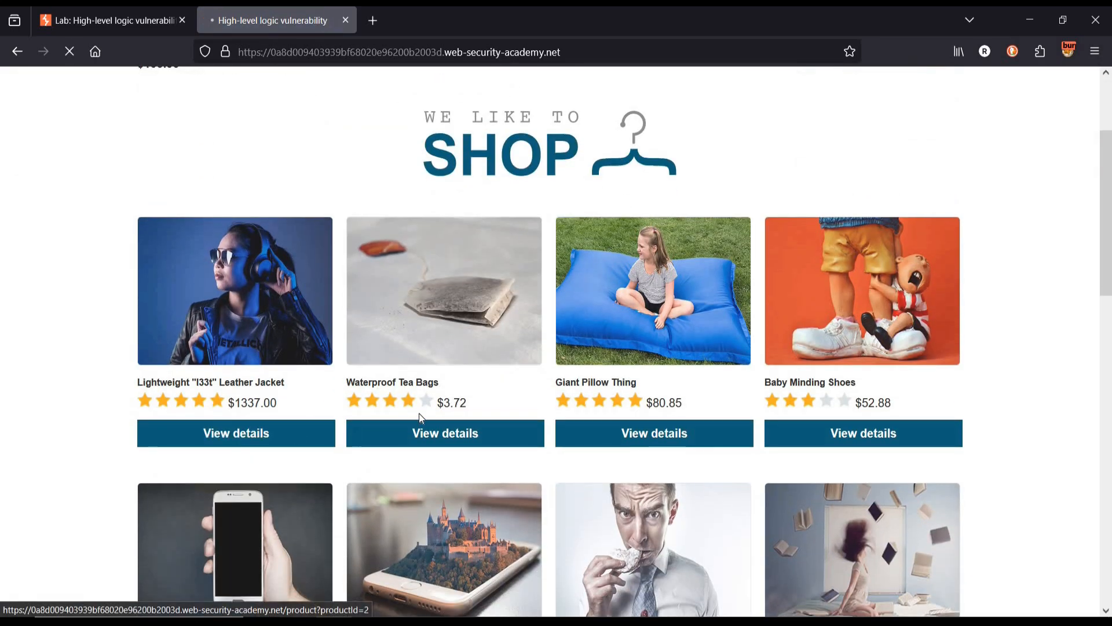
click(235, 432)
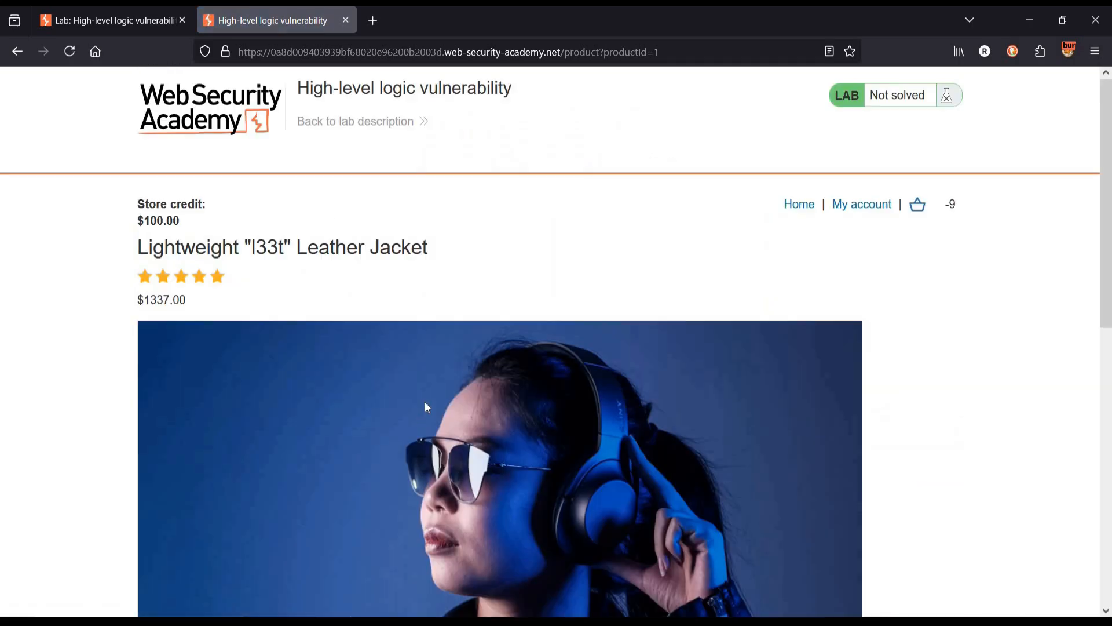
scroll(down, 3)
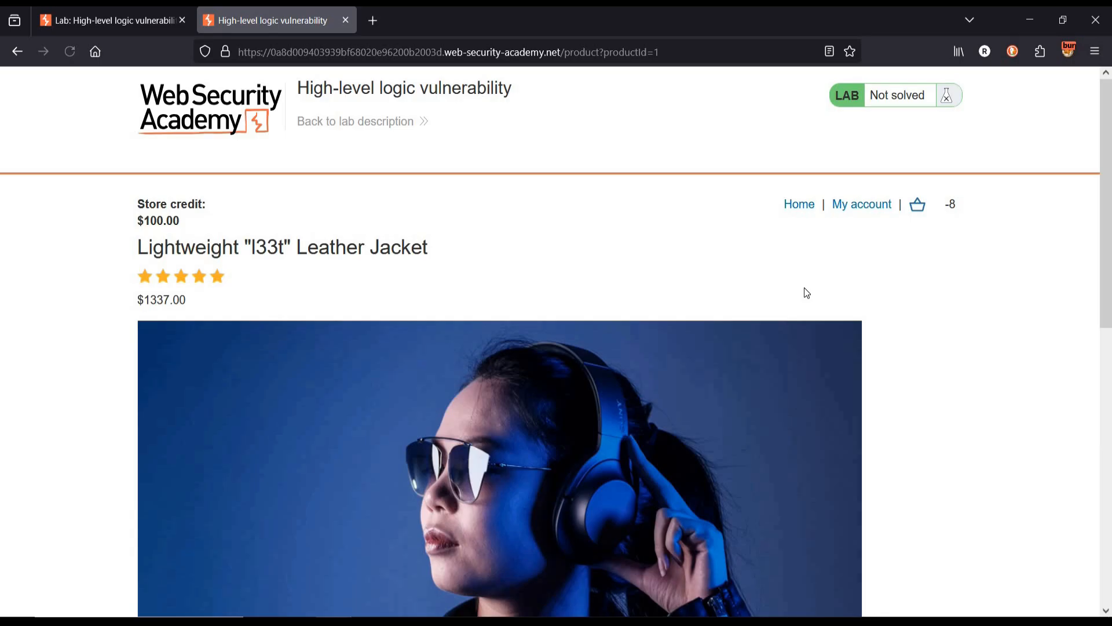
click(915, 204)
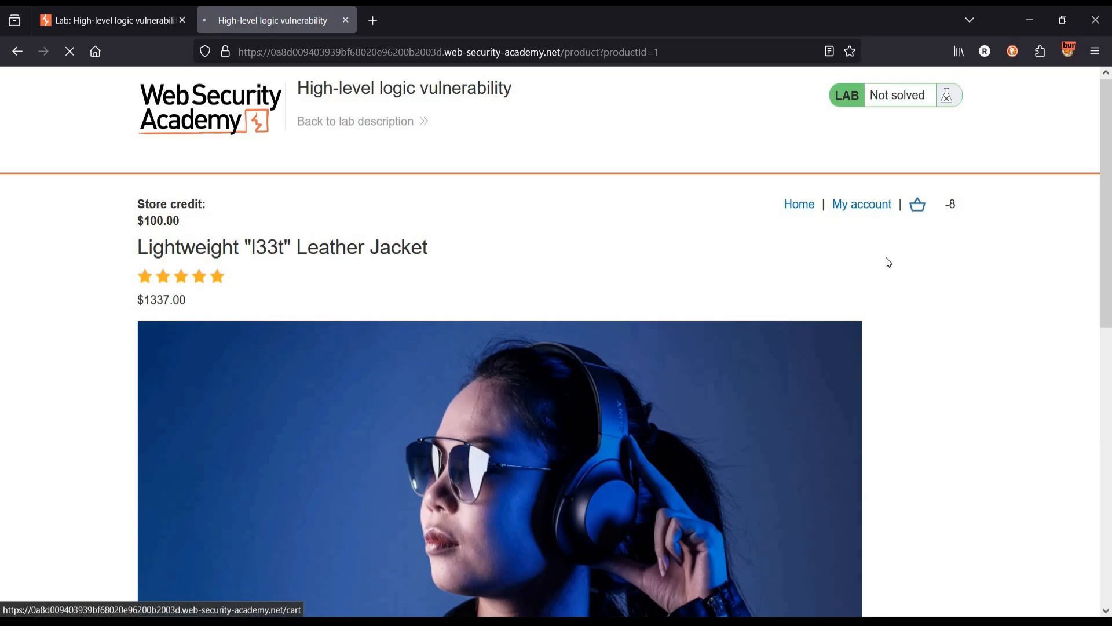
click(916, 204)
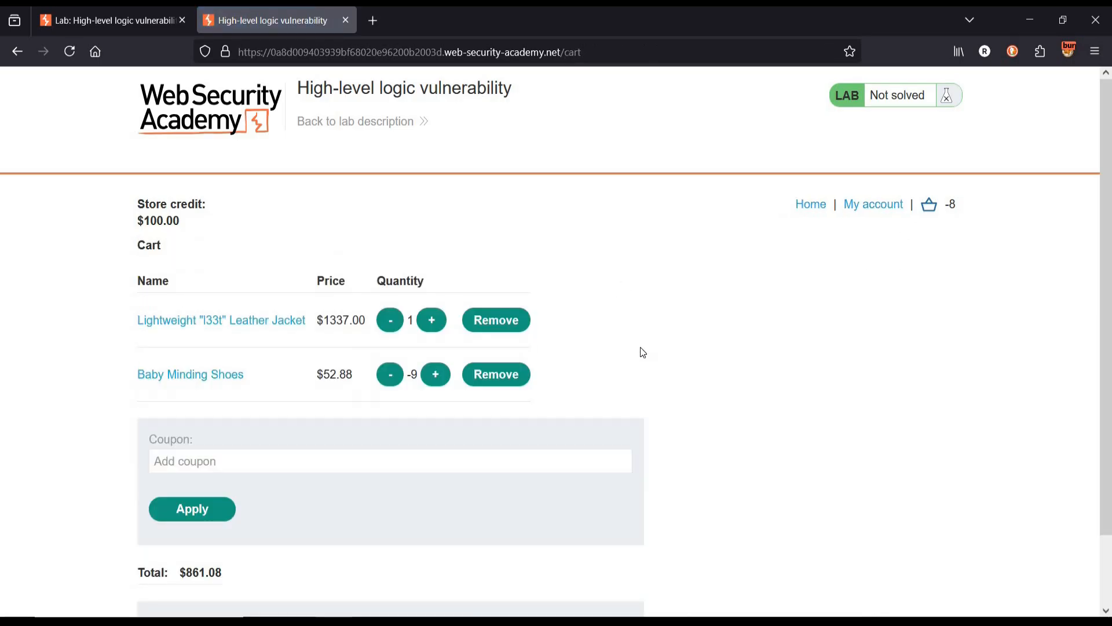
scroll(down, 3)
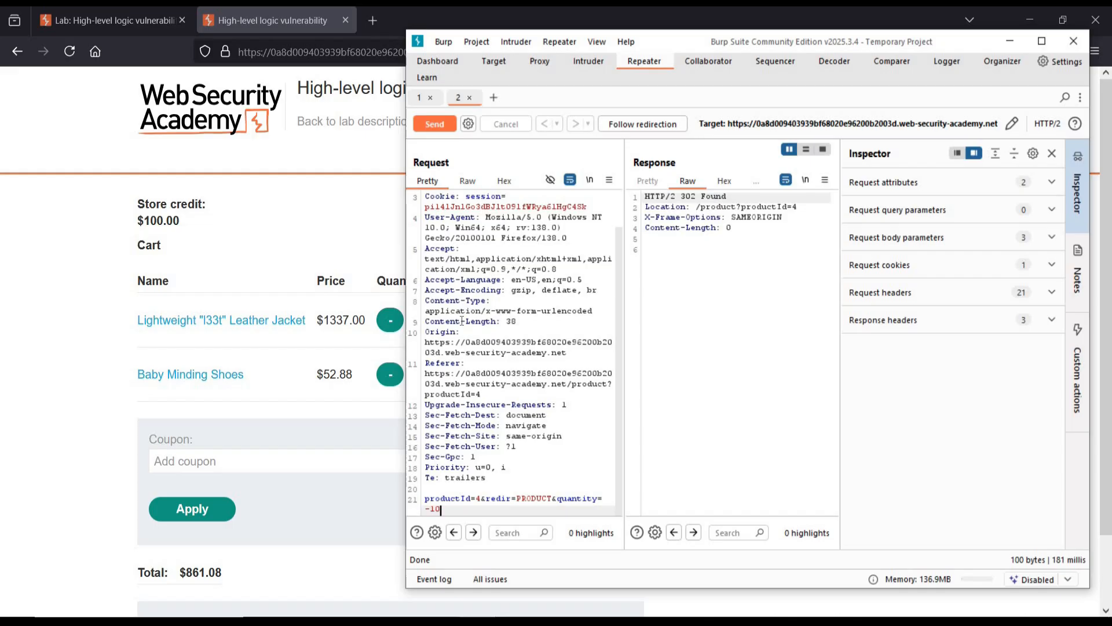
mouse_move(454, 117)
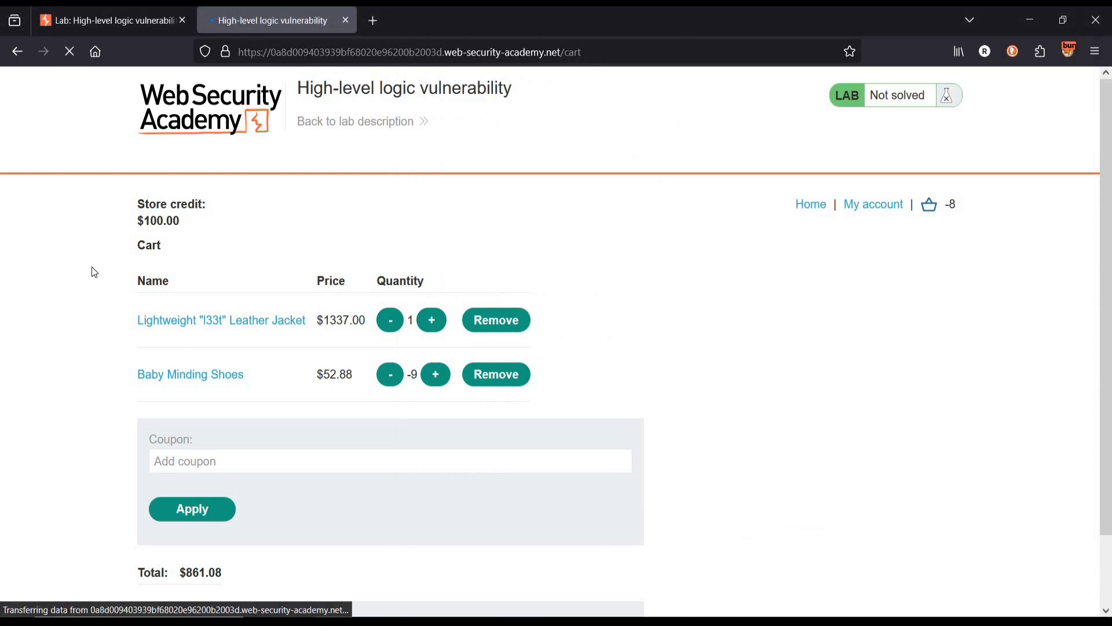
Refresh the cart after the -10 resend, then resend the request with quantity=-4.
click(389, 375)
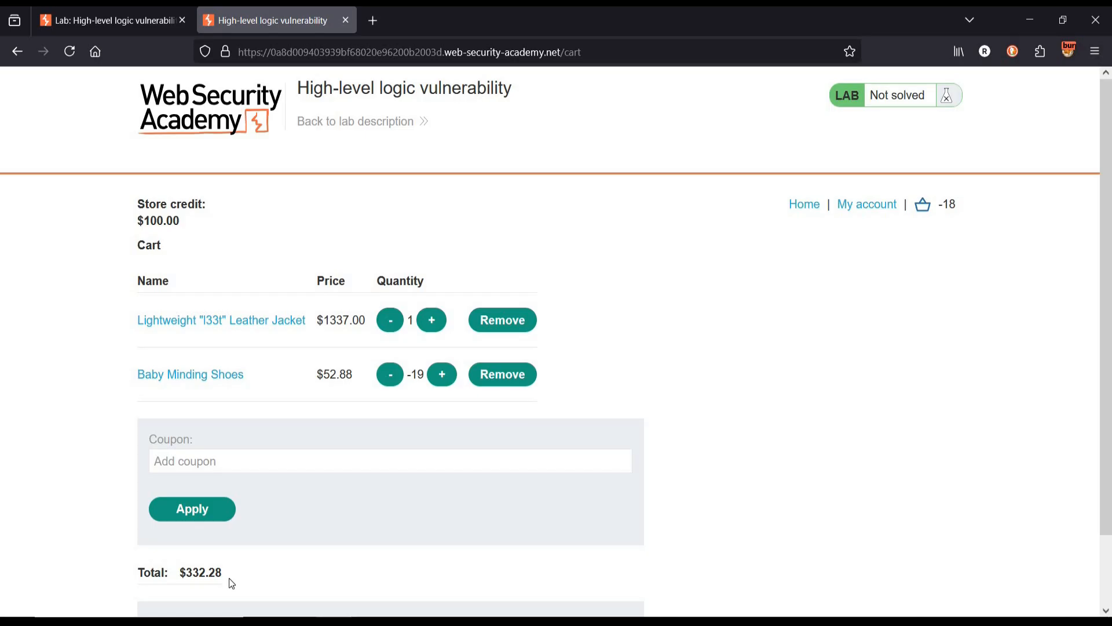
mouse_move(418, 492)
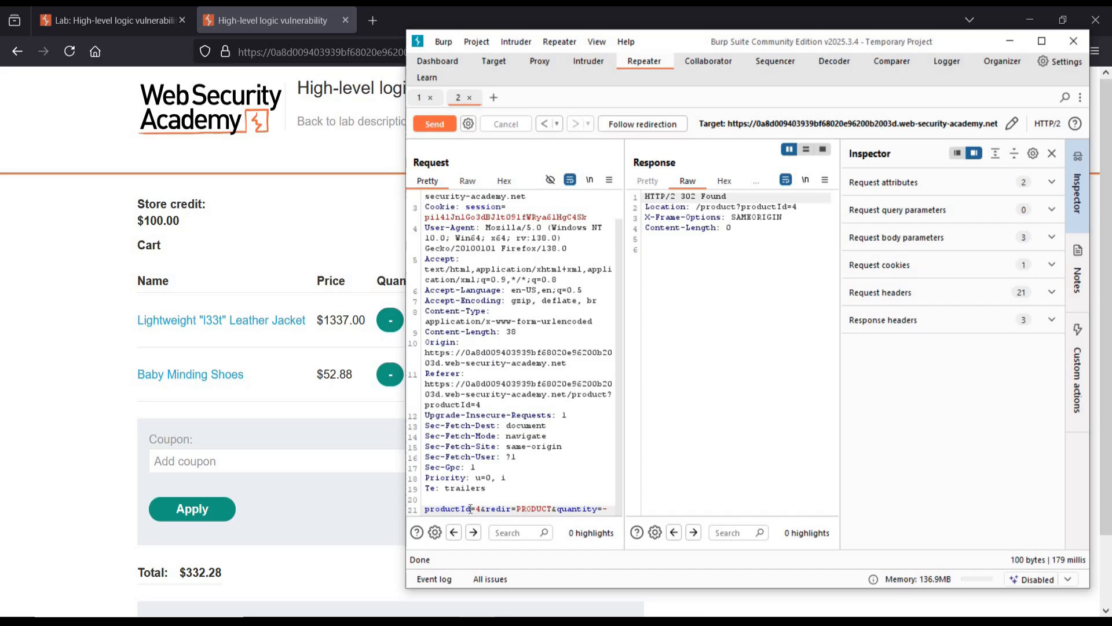
text(-4)
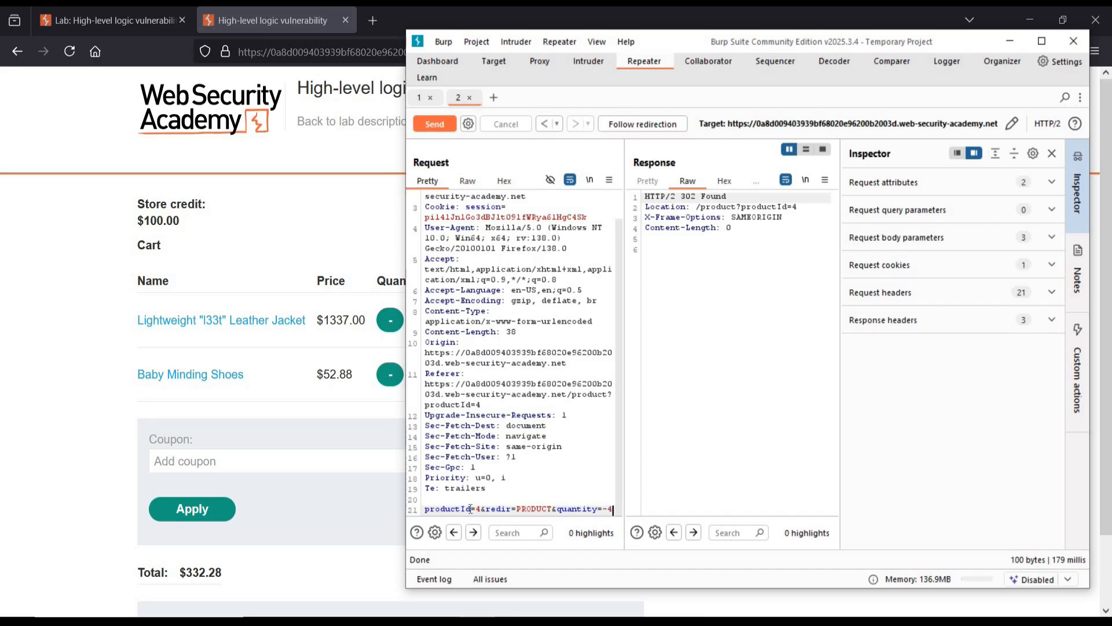
click(433, 124)
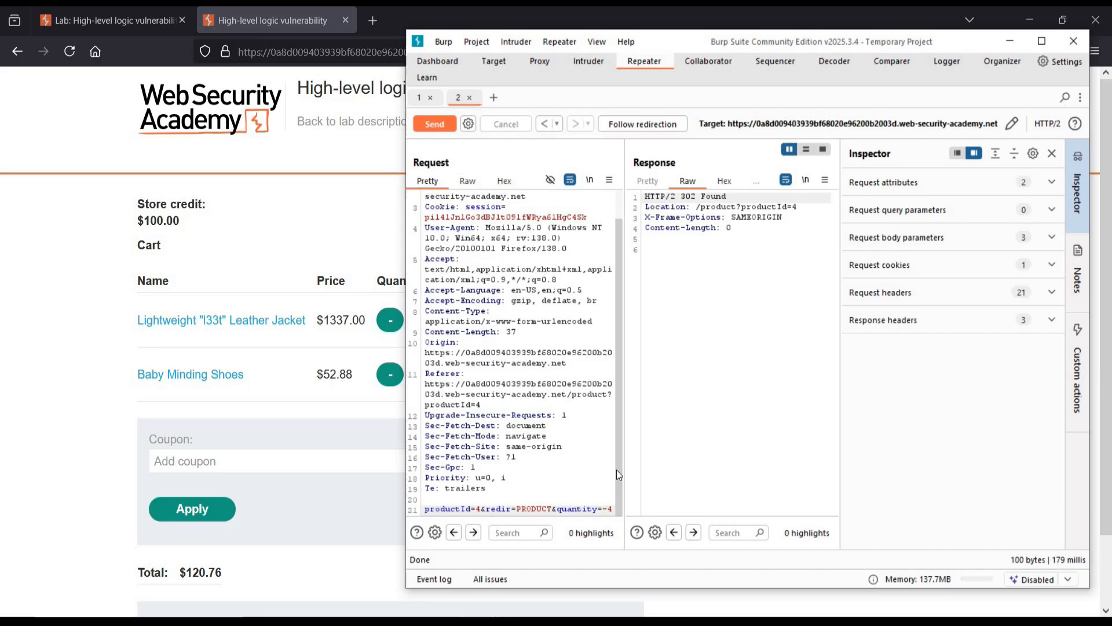
Resend the request with quantity=-2 and reload the cart to show -25 shoes at $15.00.
key(BackSpace)
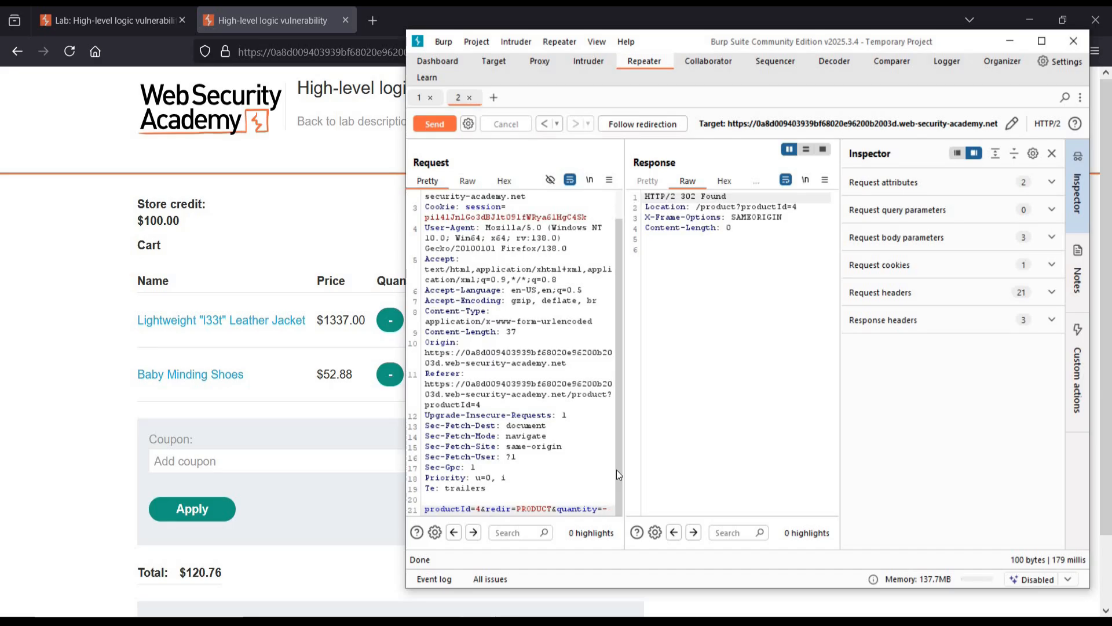
text(1)
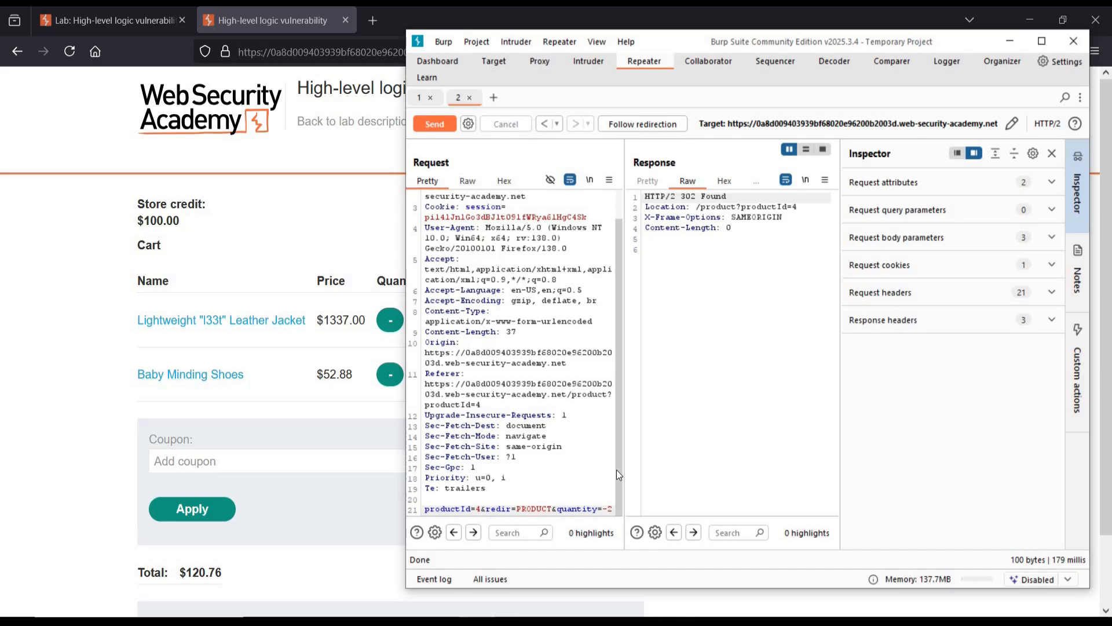
click(434, 124)
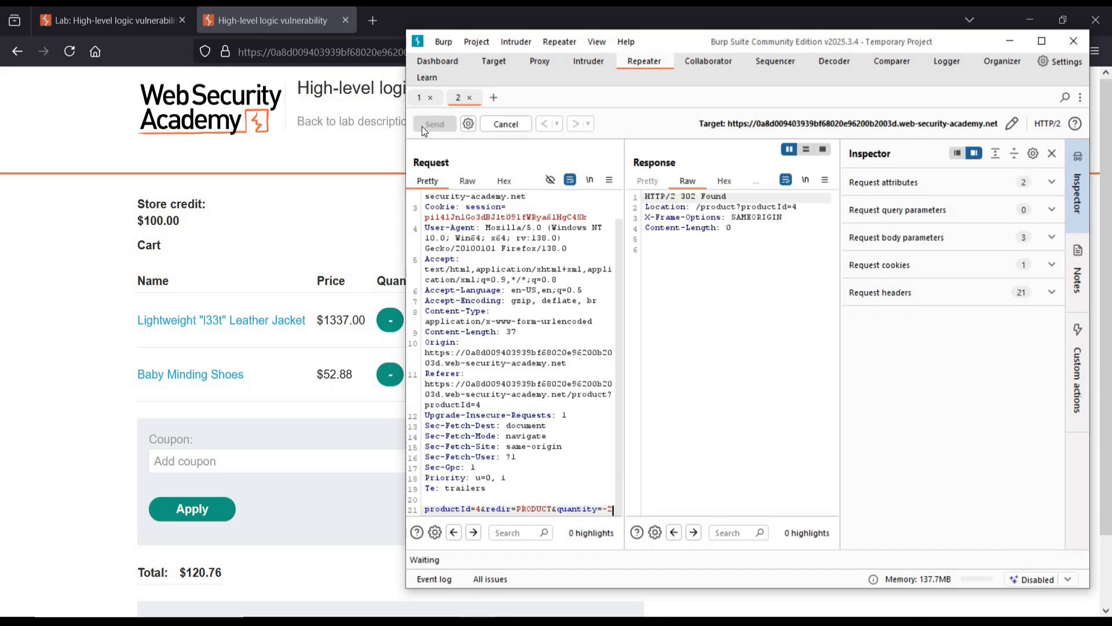
click(435, 124)
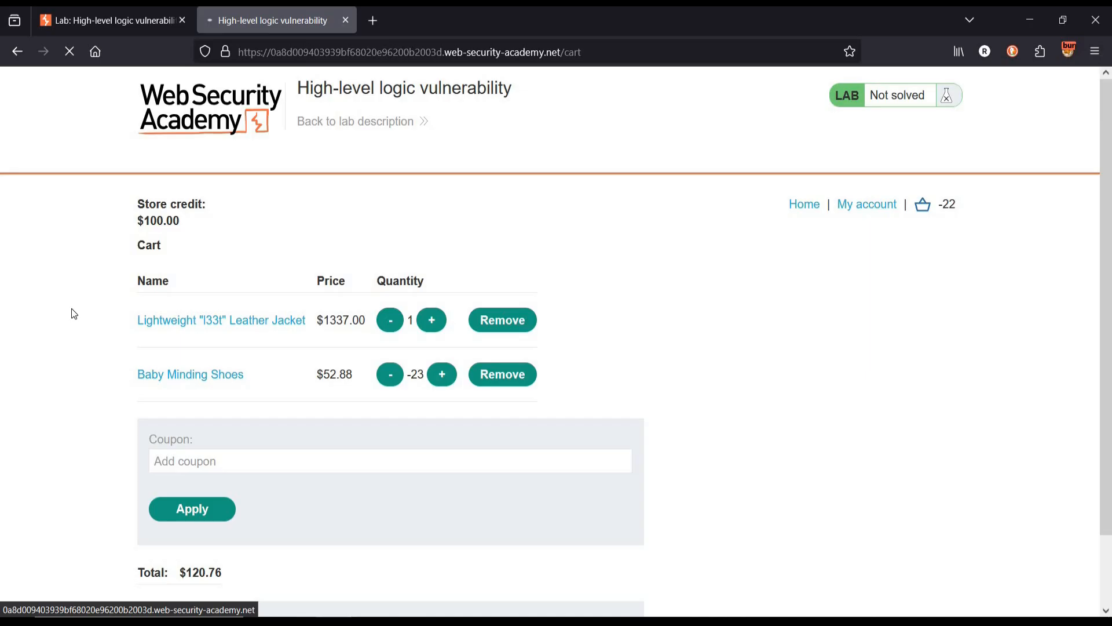
click(389, 374)
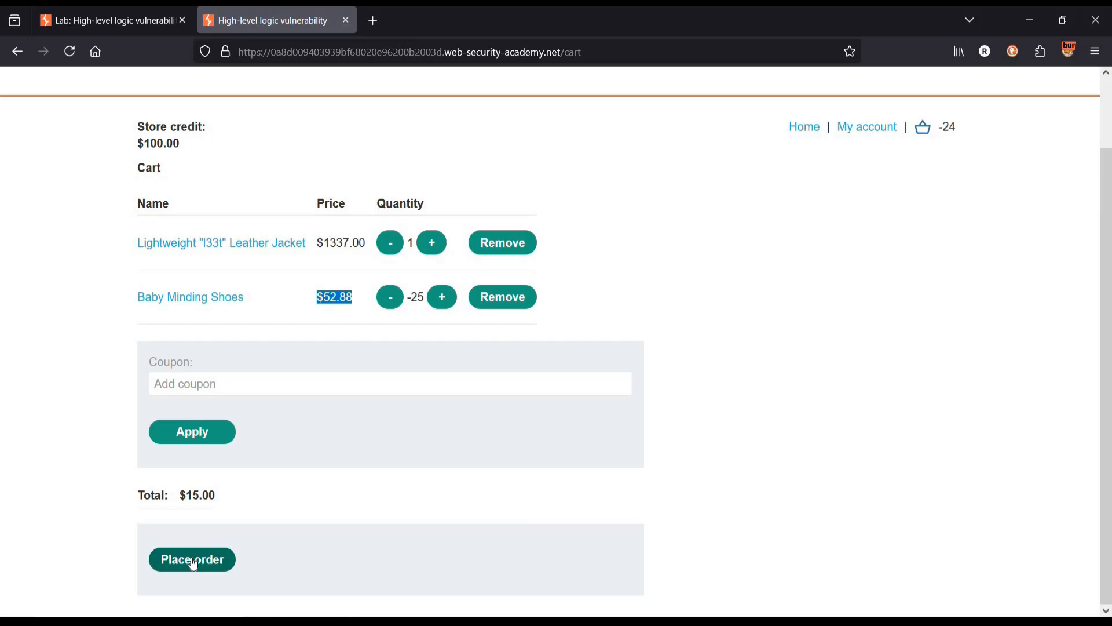
Place the $15.00 order, leaving $85.00 credit and the lab marked Solved.
click(191, 559)
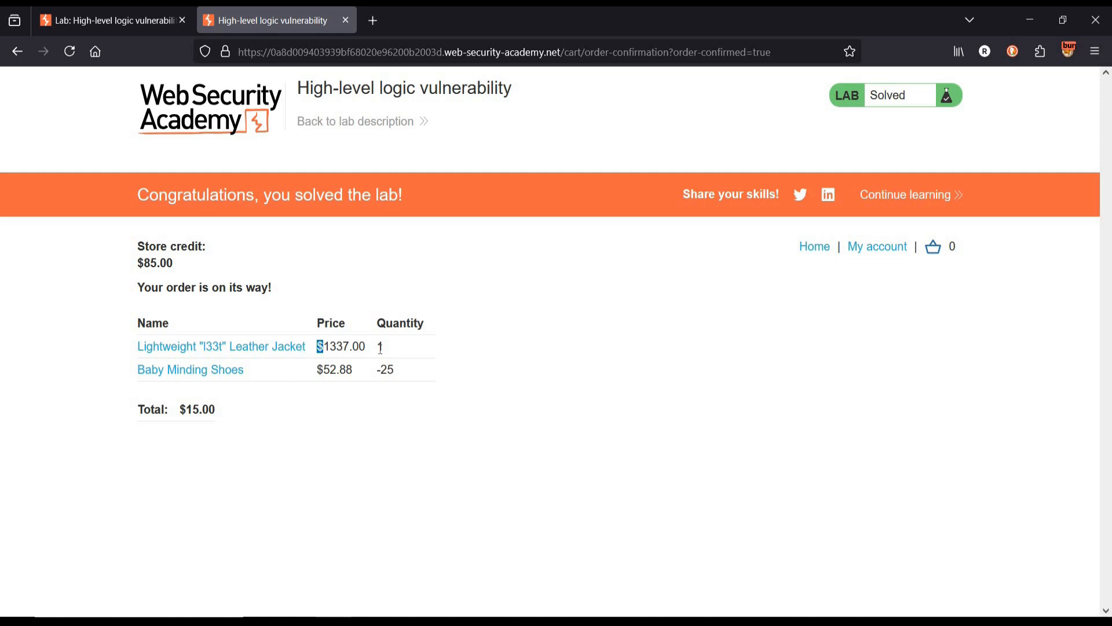
double_click(197, 409)
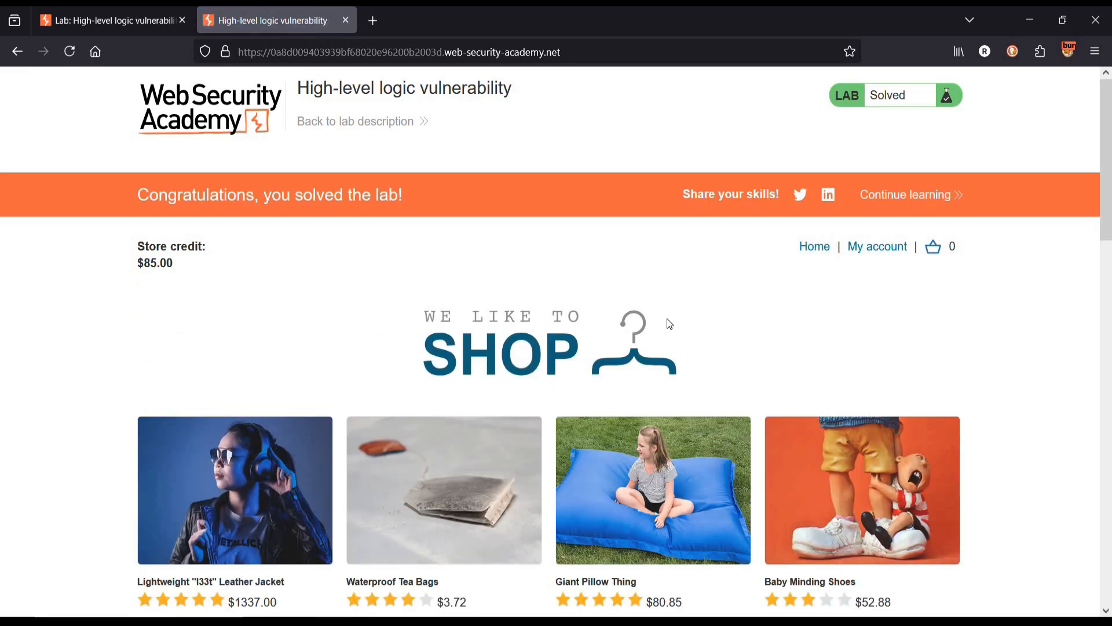
Scroll down the shop home page showing the solved banner and $85.00 store credit.
scroll(down, 3)
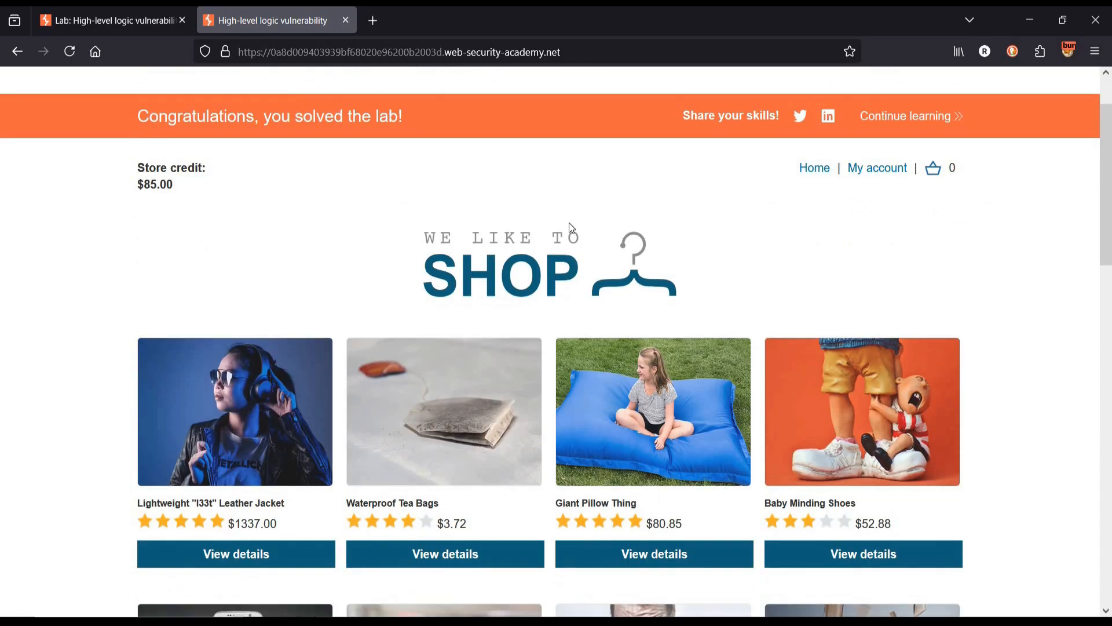